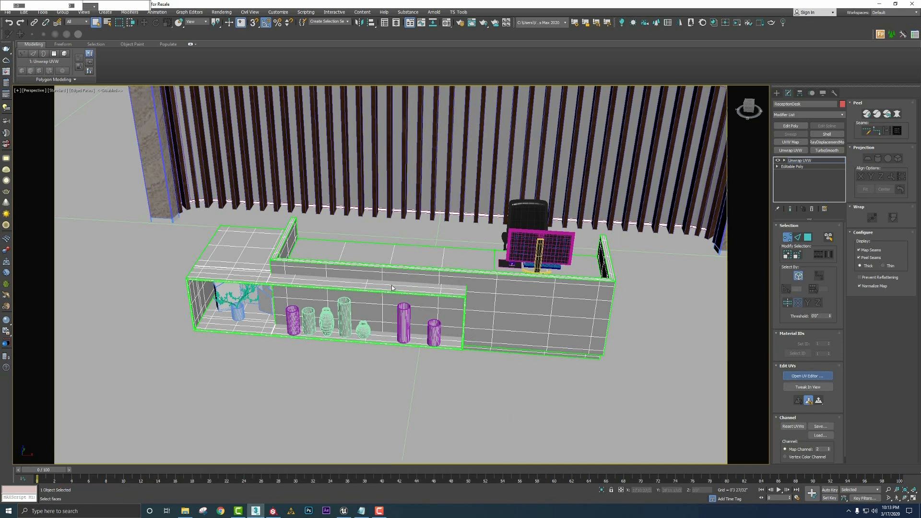
Step: Inspect the desk's UV layout in the UV Editor, then bring up its material settings
left_click(807, 376)
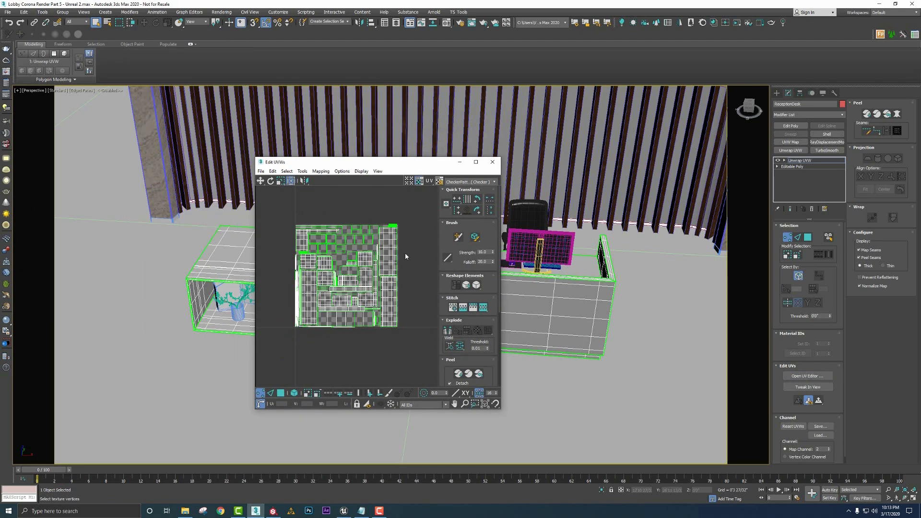
mouse_move(343, 304)
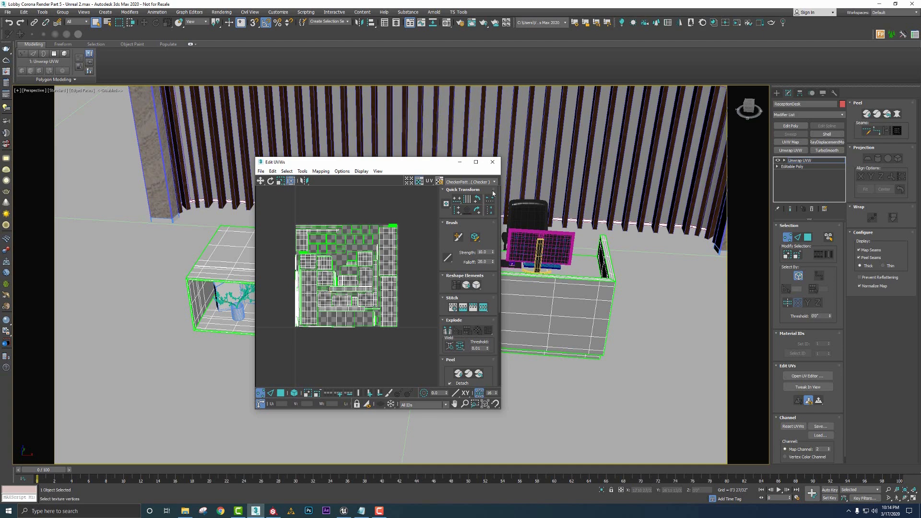
left_click(492, 162)
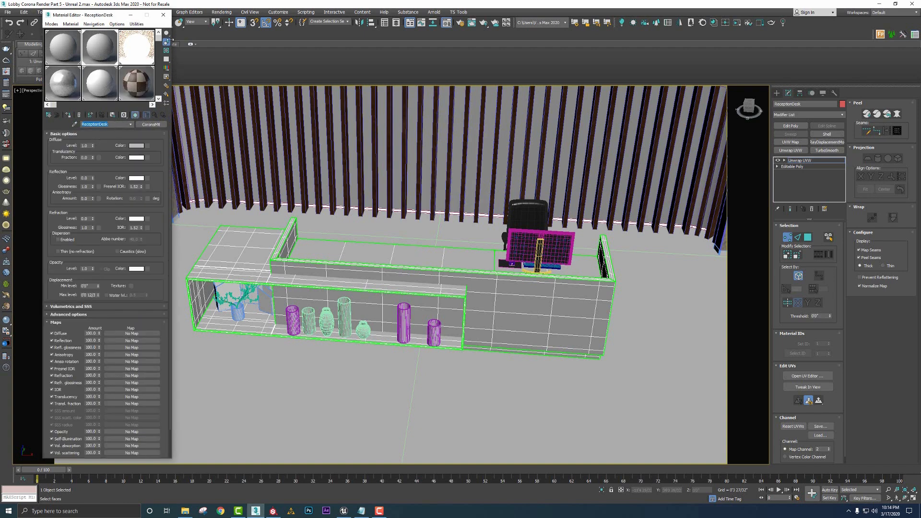
left_click(8, 11)
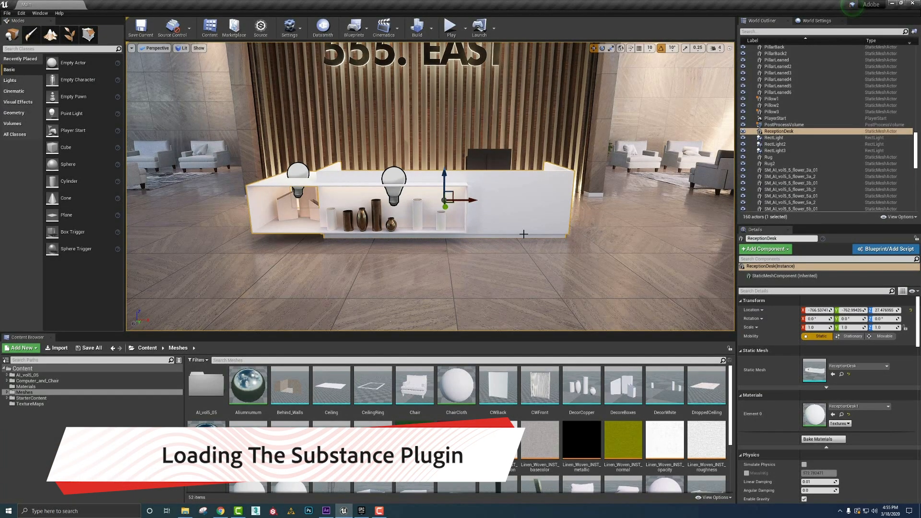
mouse_move(465, 220)
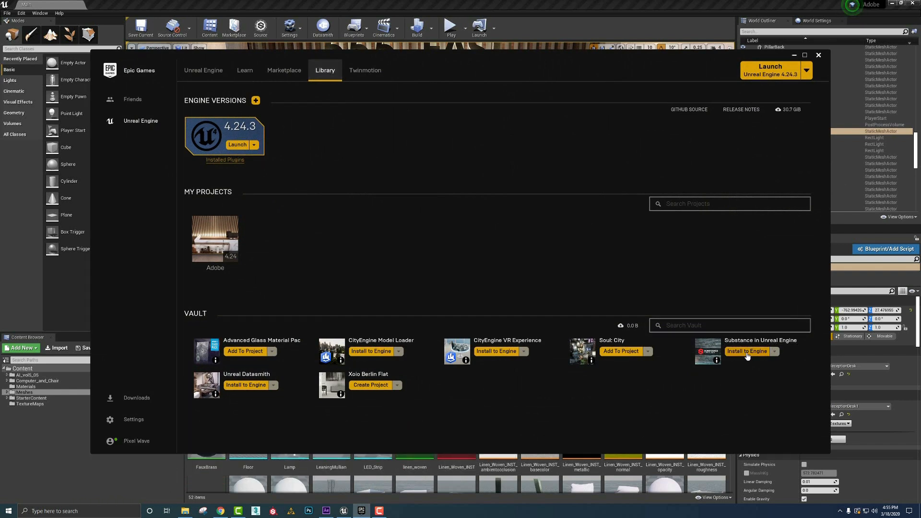
Step: Attempt Install to Engine for the Substance plugin and dismiss the already-installed notice
left_click(748, 351)
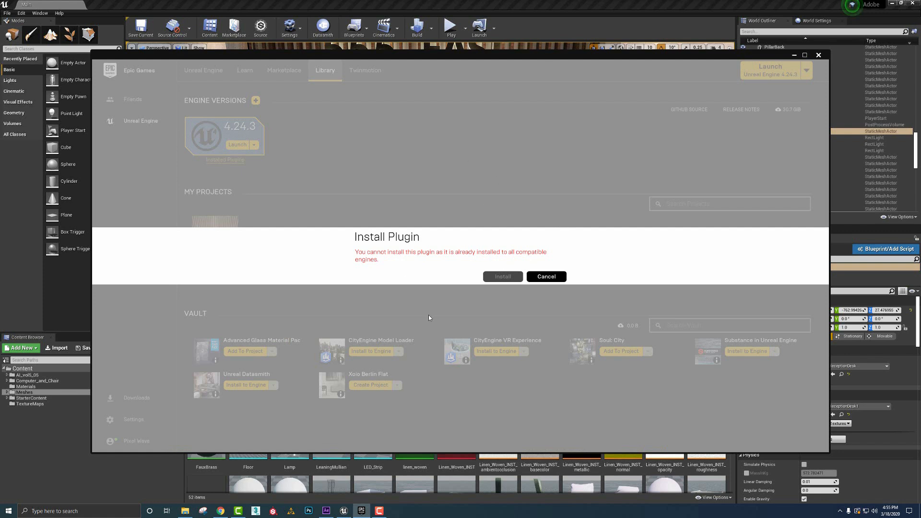
mouse_move(451, 251)
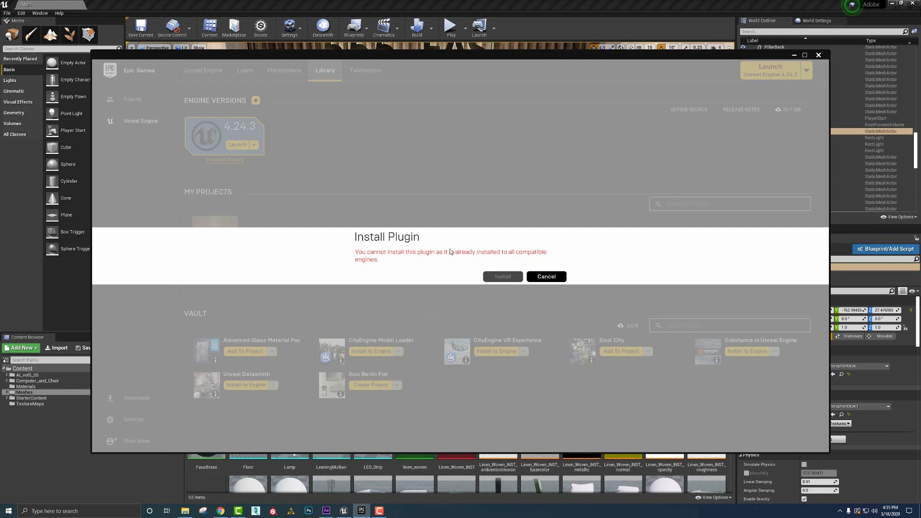
left_click(545, 276)
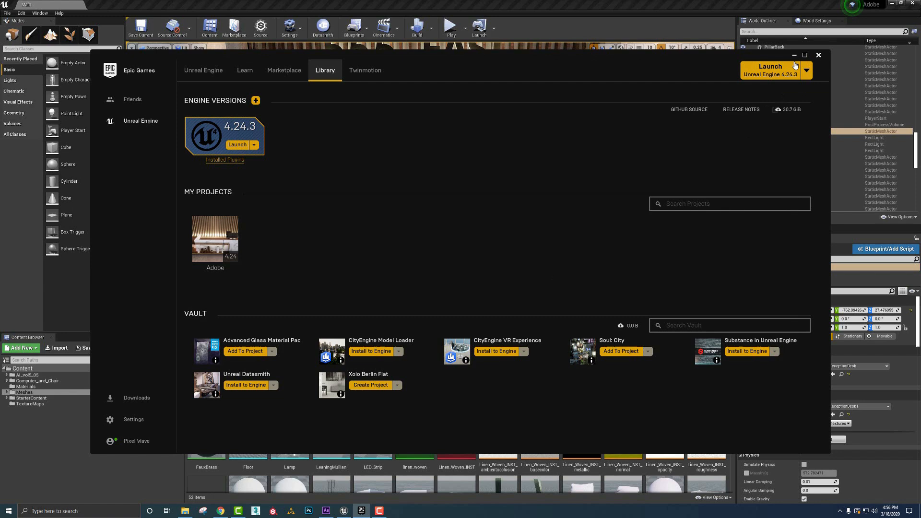
Step: Confirm Substance in UE4 is enabled in Plugins, then start importing ReceptionDesk from the Models folder
left_click(817, 55)
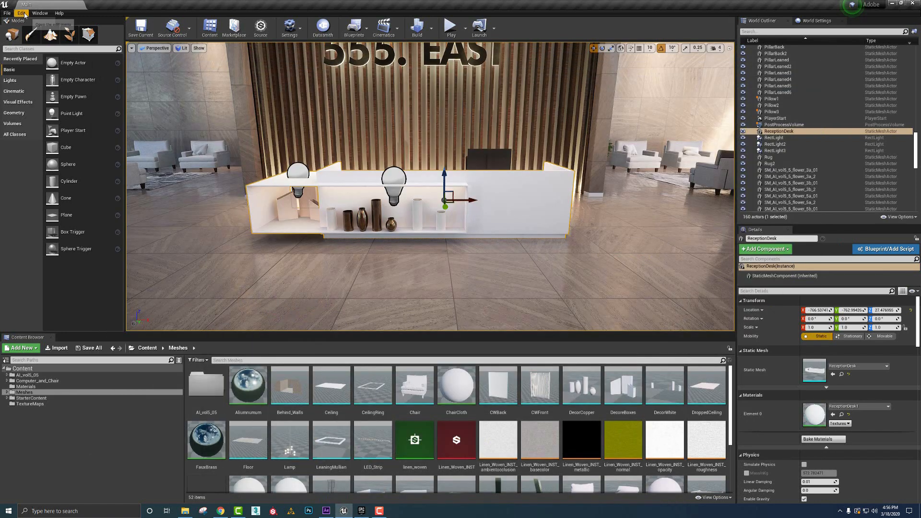
left_click(20, 12)
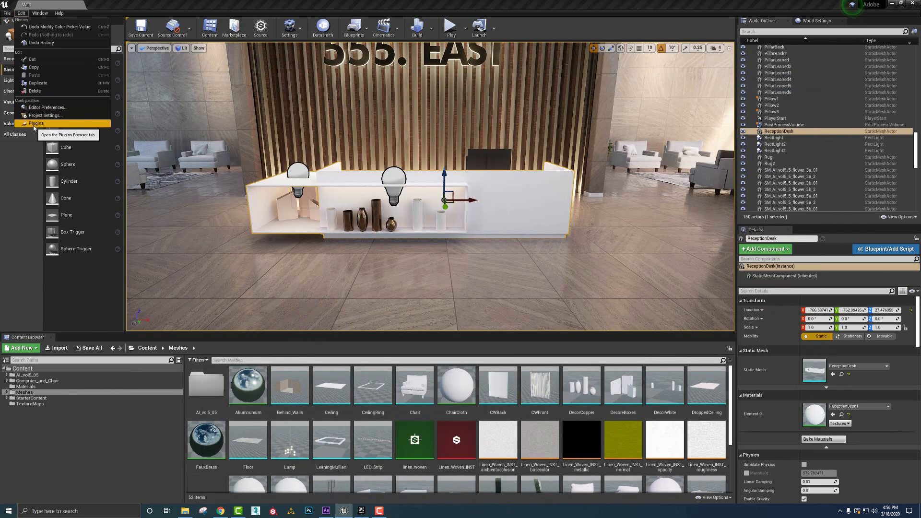
left_click(36, 124)
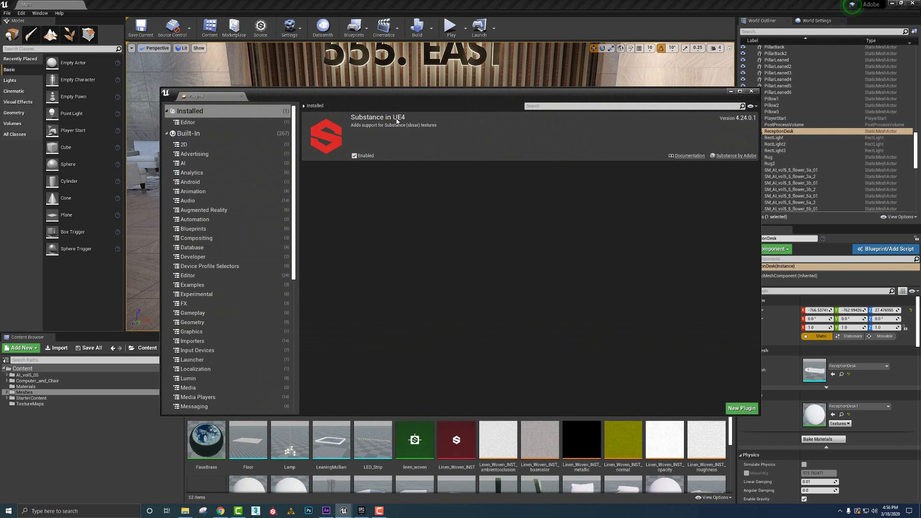
mouse_move(355, 156)
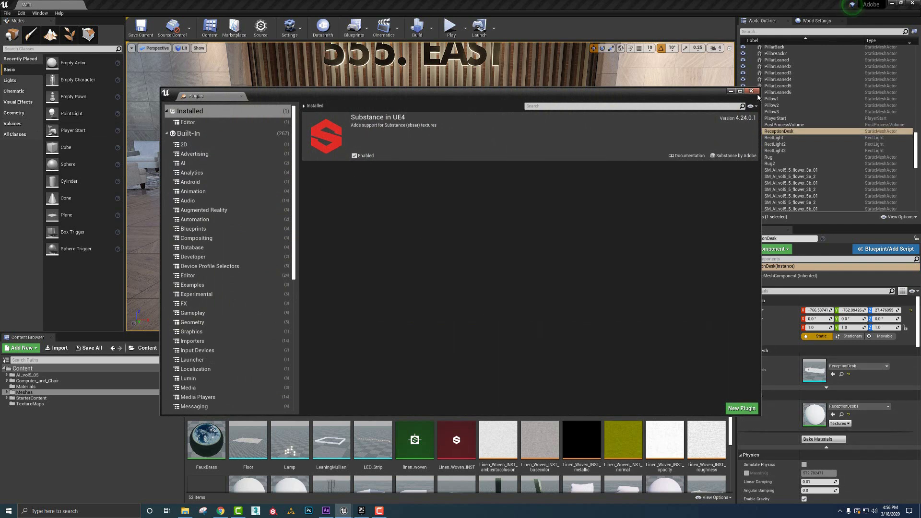
left_click(752, 92)
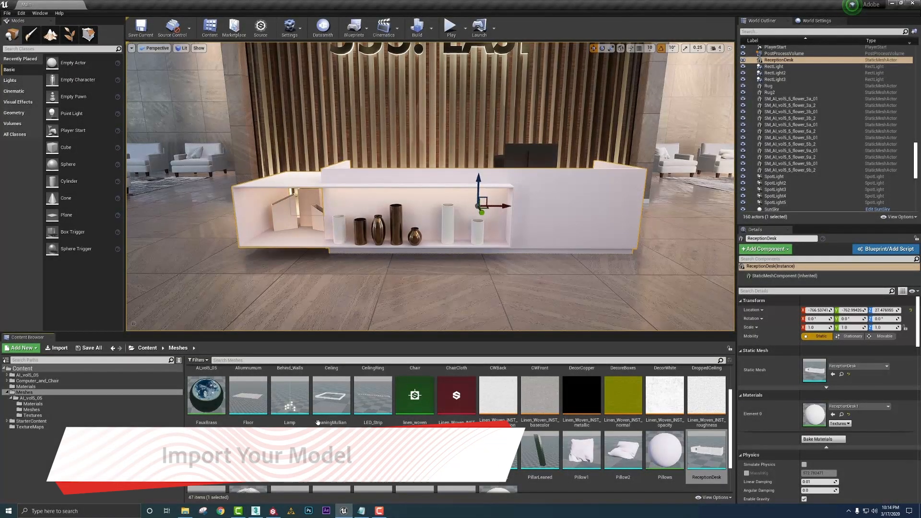
left_click(59, 348)
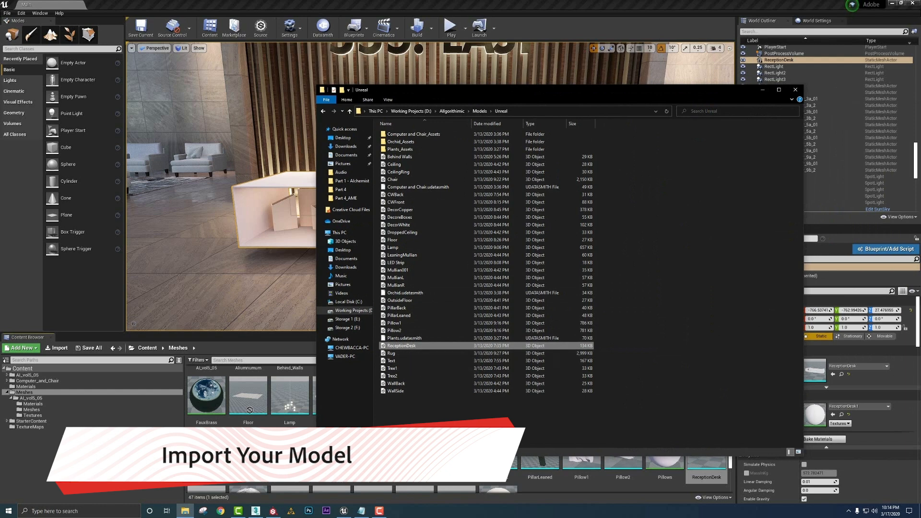
mouse_move(796, 121)
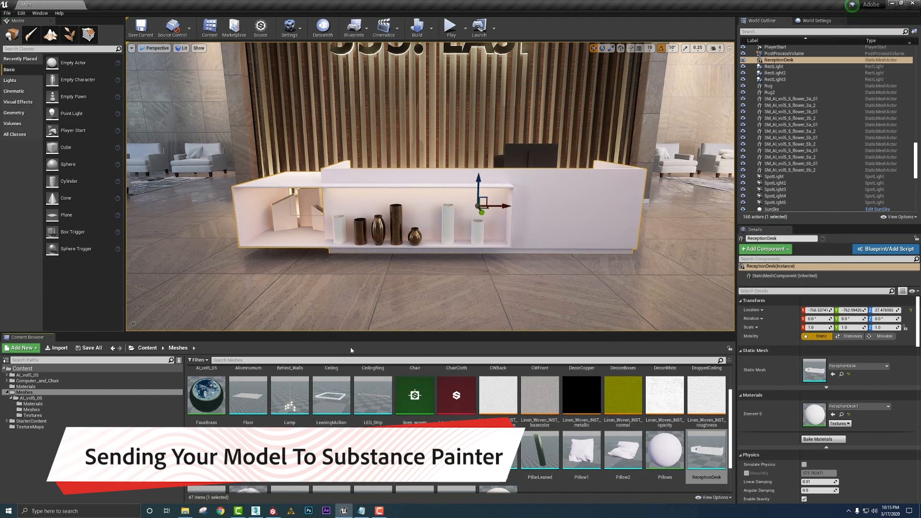
Step: Send the ReceptionDesk mesh to Substance Painter, exporting the FBX with Collision unticked
left_click(272, 510)
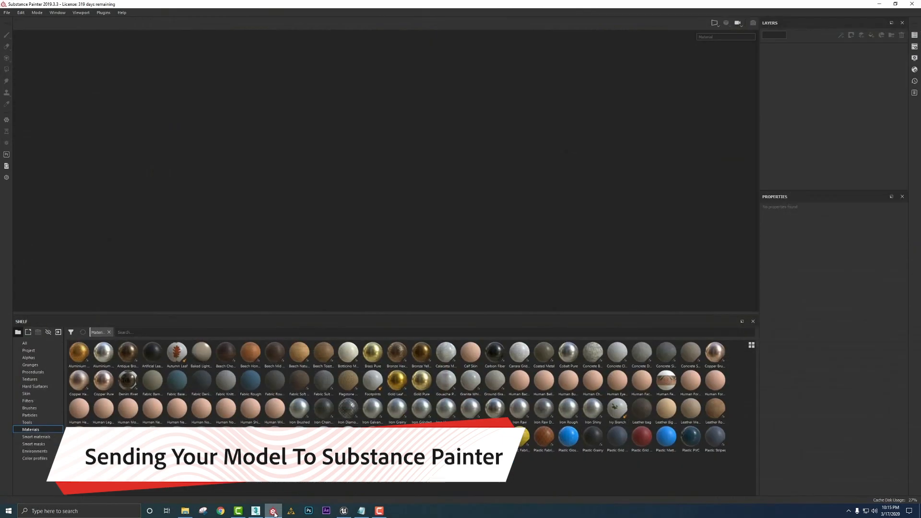
mouse_move(430, 249)
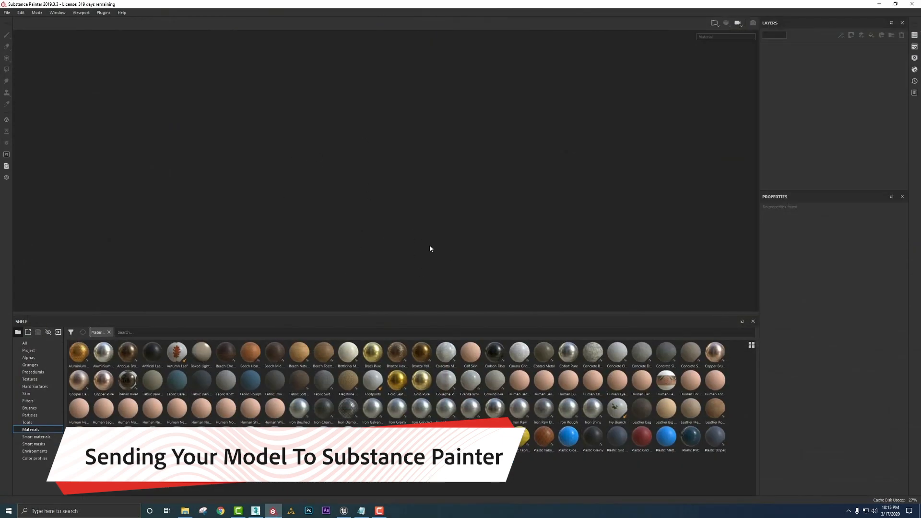
mouse_move(418, 250)
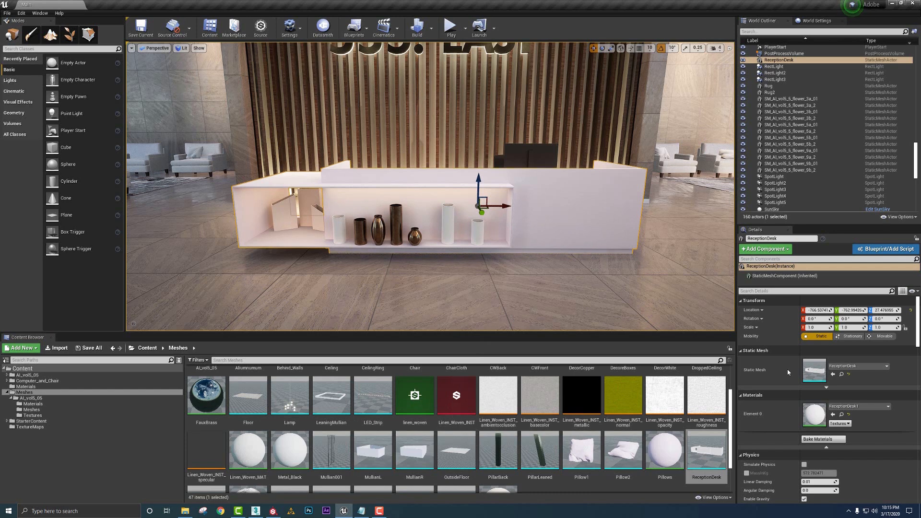
mouse_move(841, 376)
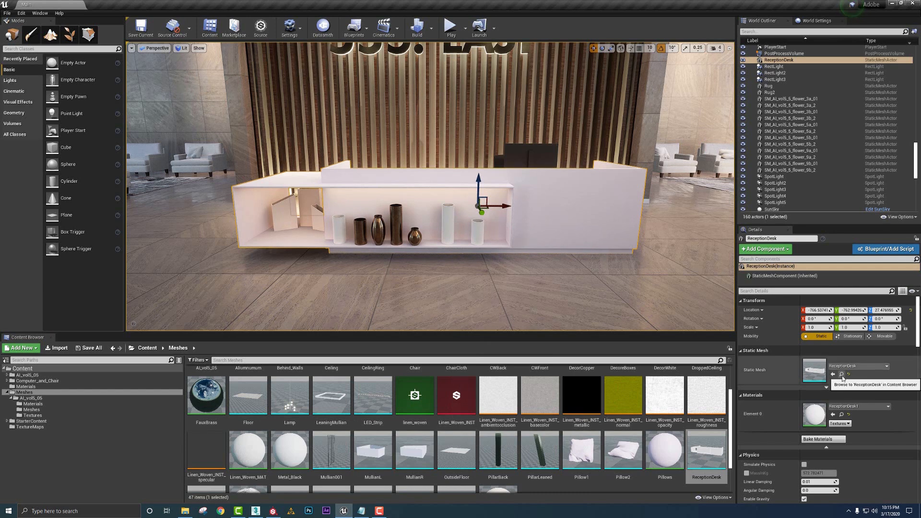
mouse_move(706, 451)
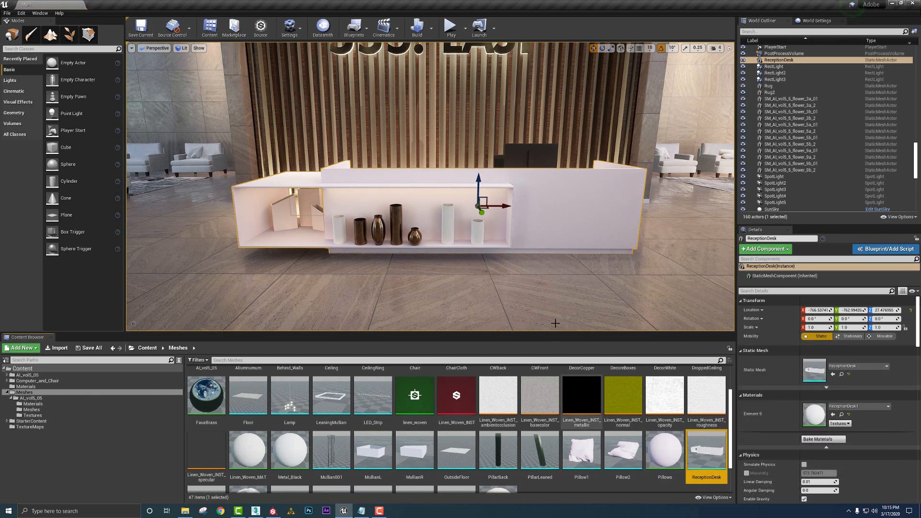
mouse_move(706, 449)
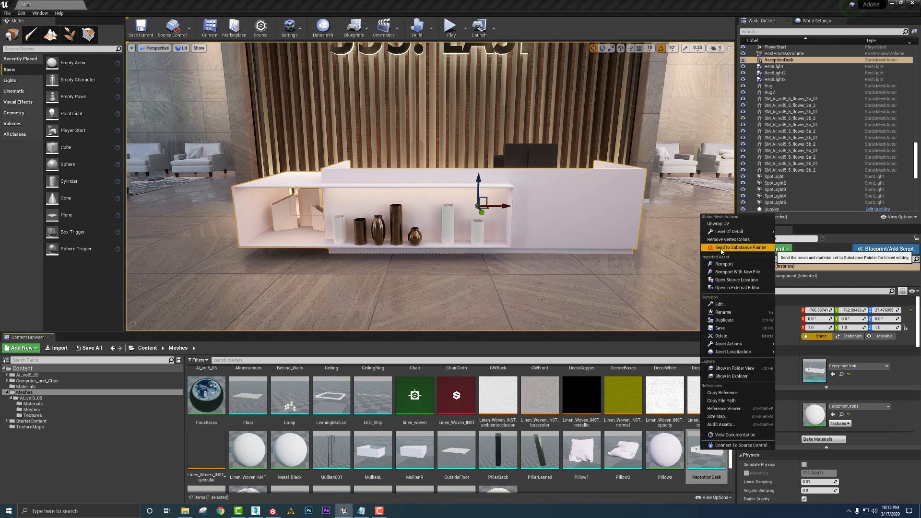
left_click(740, 247)
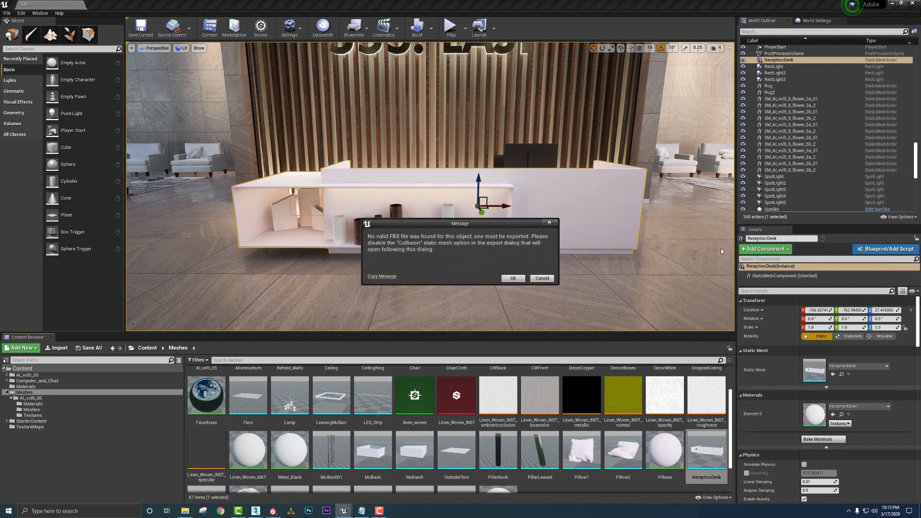
mouse_move(432, 253)
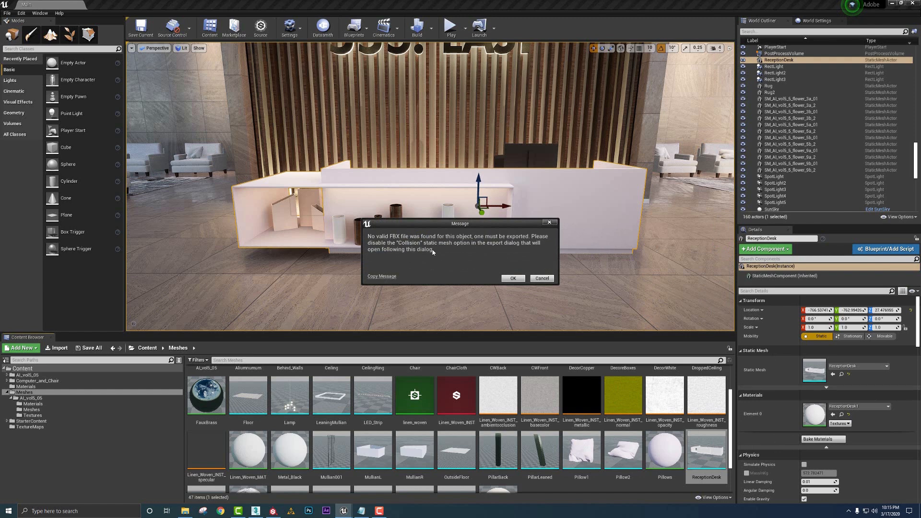
mouse_move(510, 289)
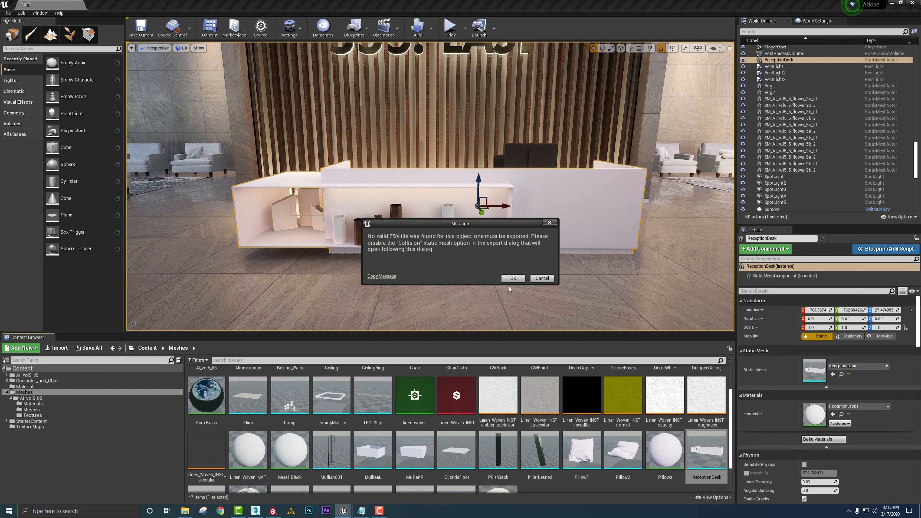
left_click(511, 279)
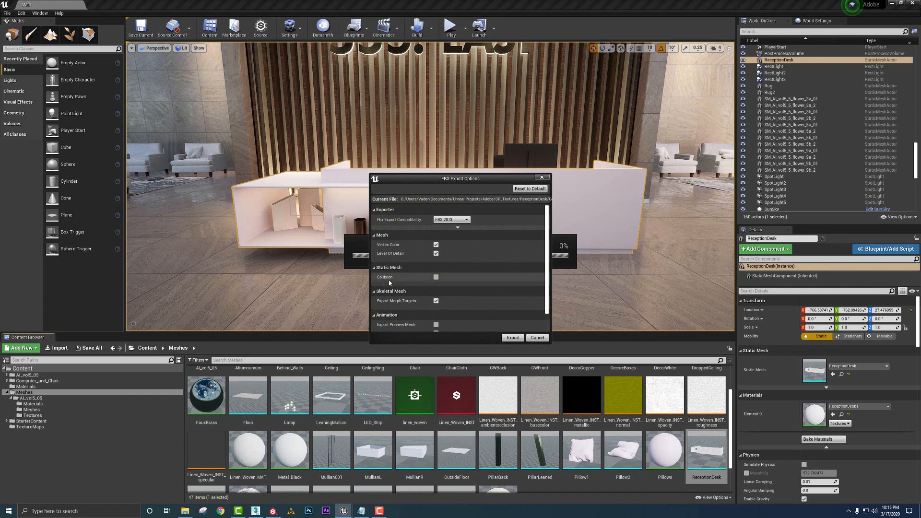
left_click(435, 277)
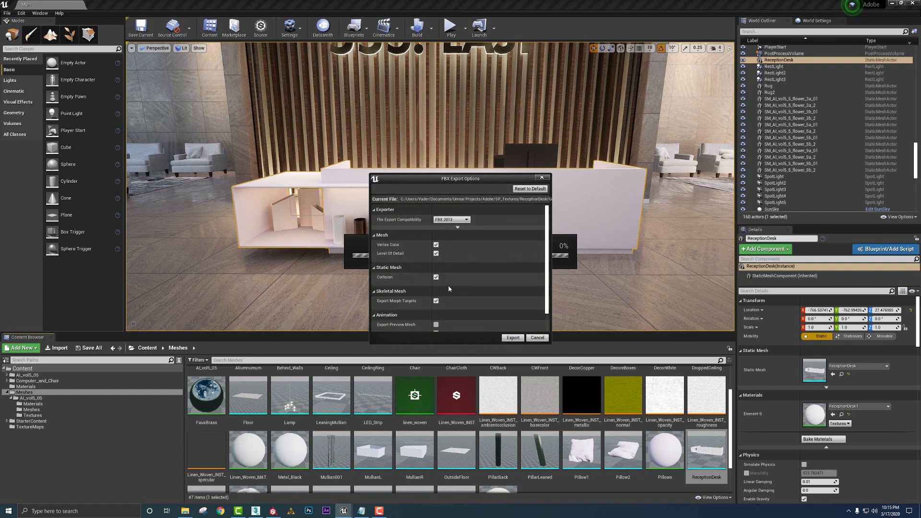
left_click(437, 276)
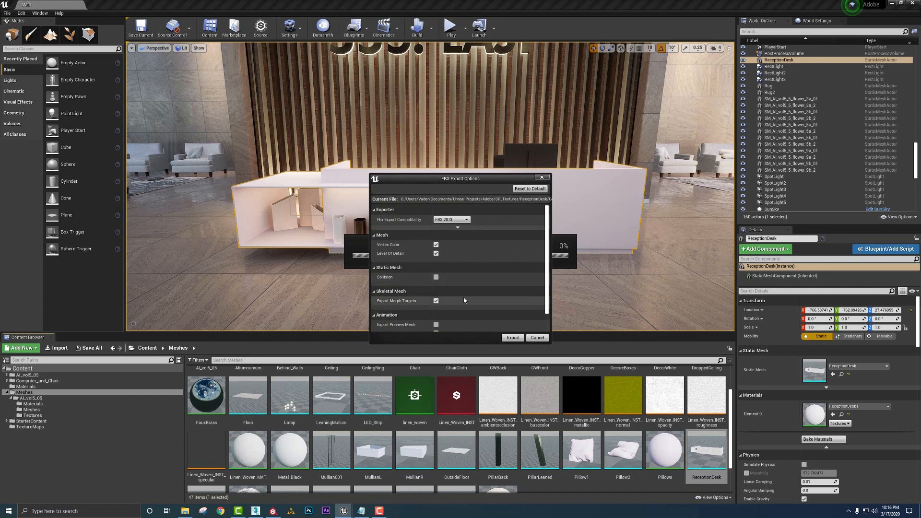
left_click(512, 337)
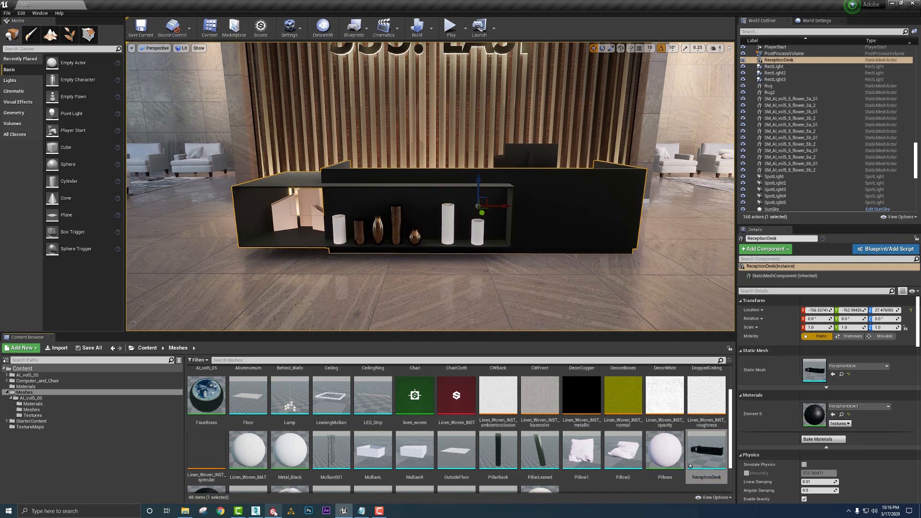
Step: Bring up Bake Mesh Maps for the loaded desk and choose the baking Output Size
left_click(272, 510)
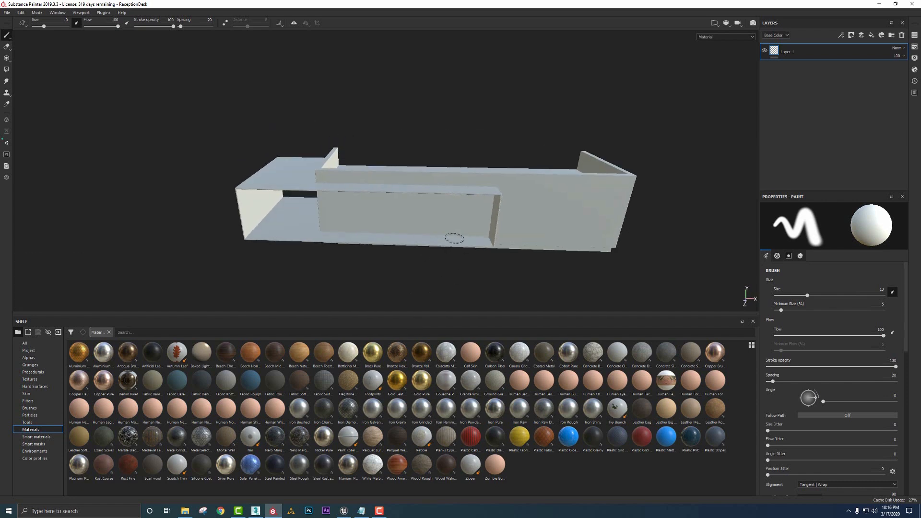
left_click(915, 35)
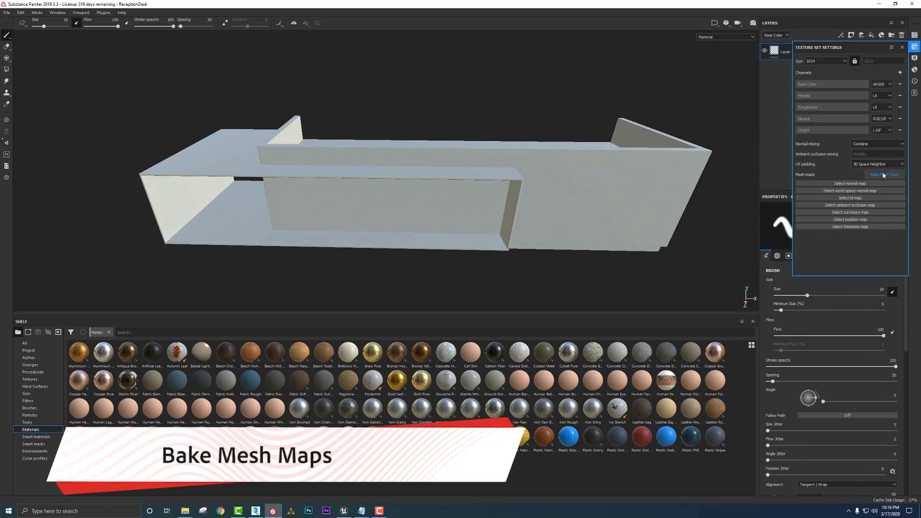
left_click(467, 155)
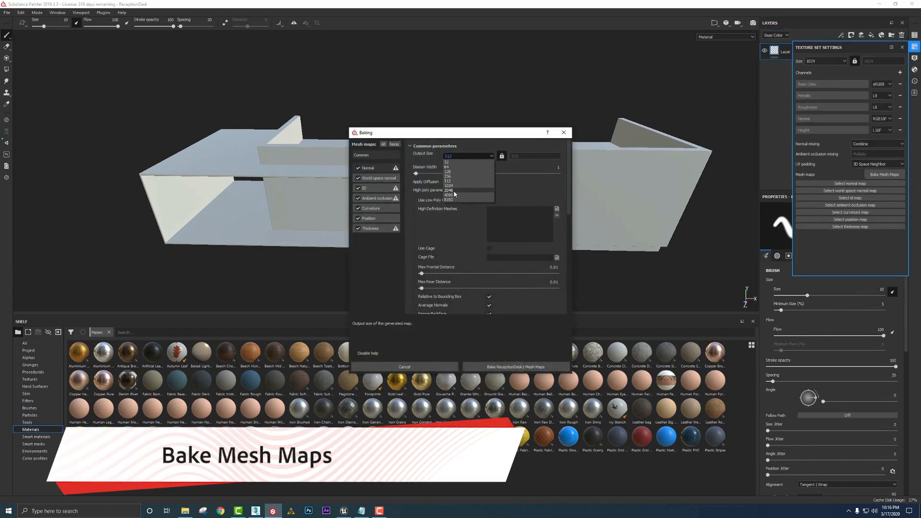
left_click(517, 366)
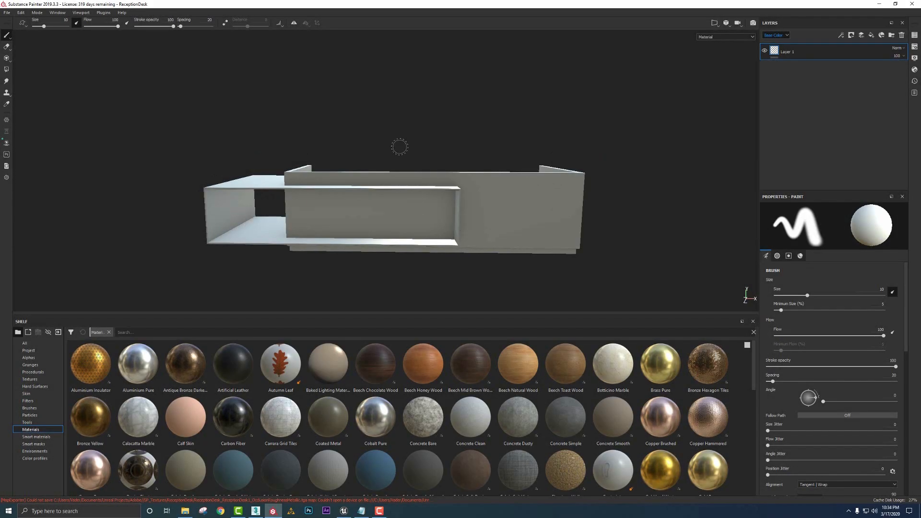
mouse_move(23, 155)
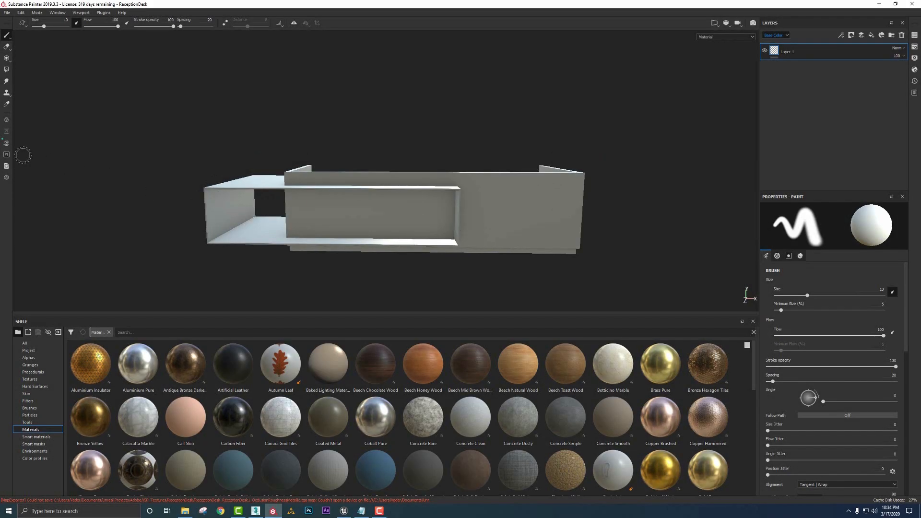
mouse_move(7, 143)
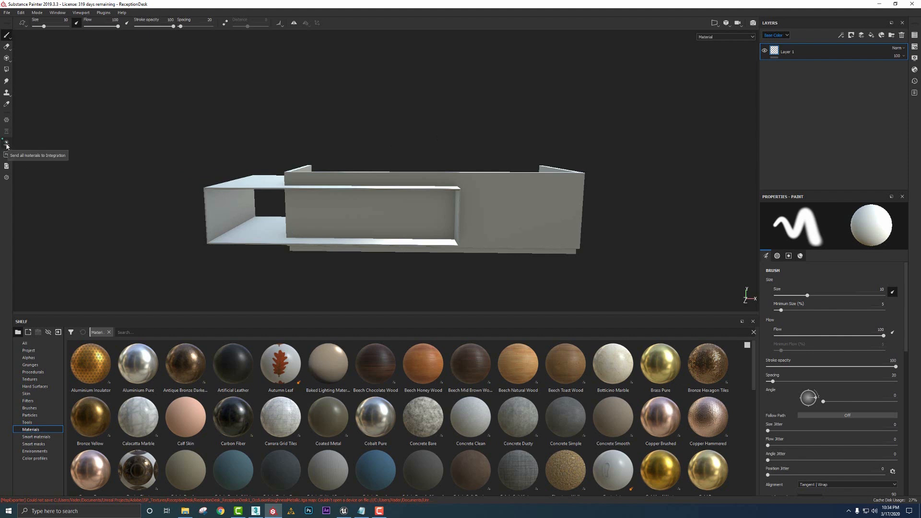
mouse_move(299, 216)
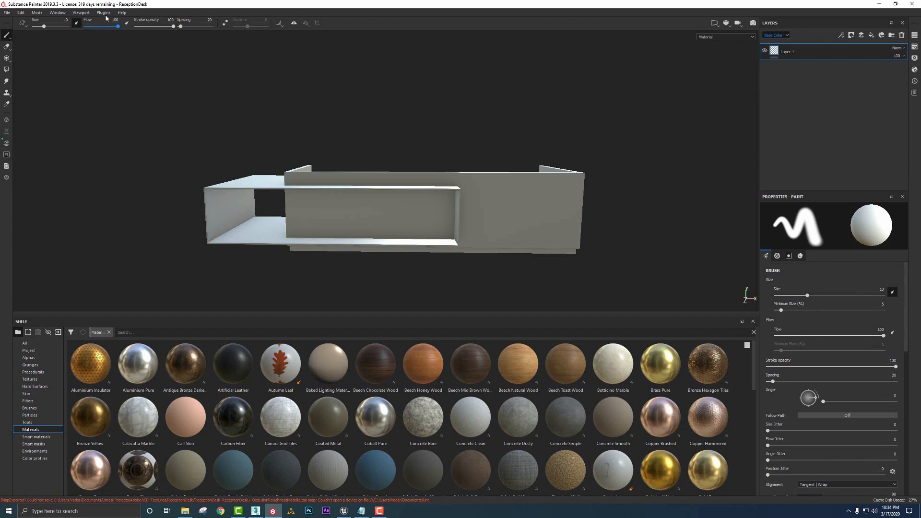
Step: Untick Enable streaming in the Live Link configuration to pause streaming to Unreal
left_click(104, 12)
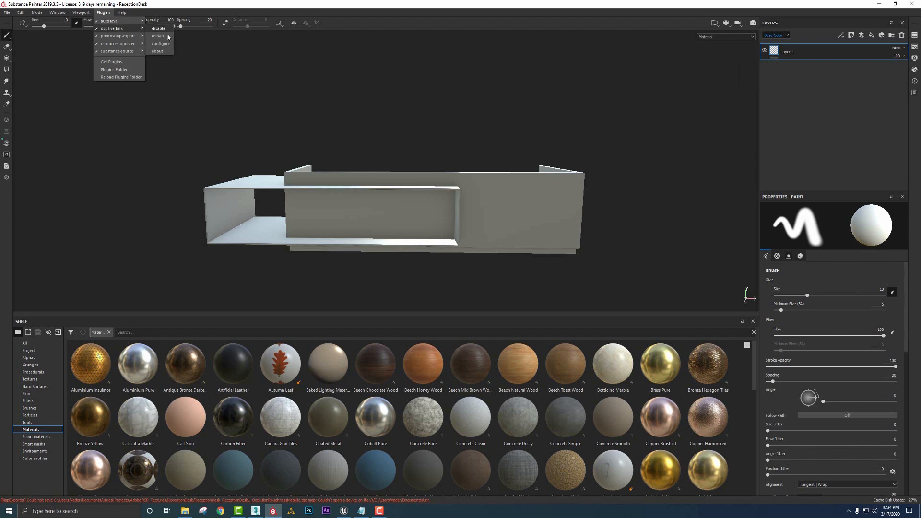
left_click(160, 43)
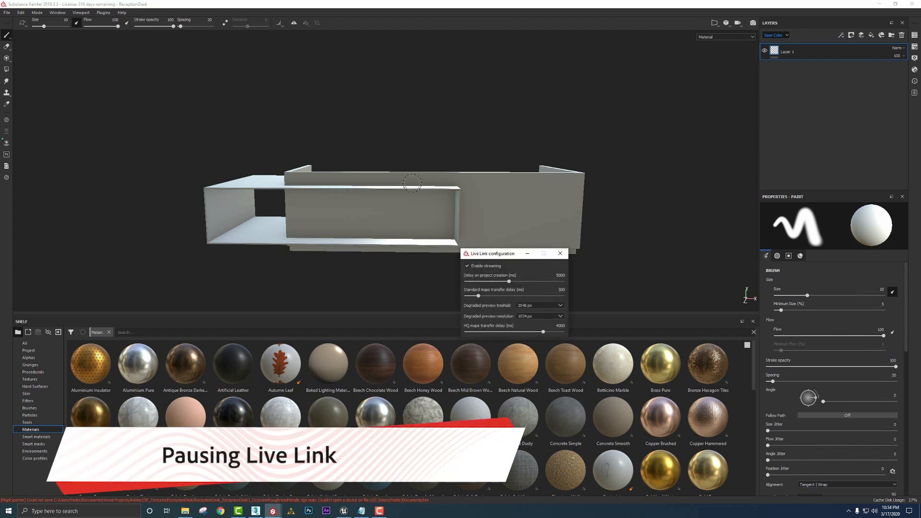
left_click(468, 266)
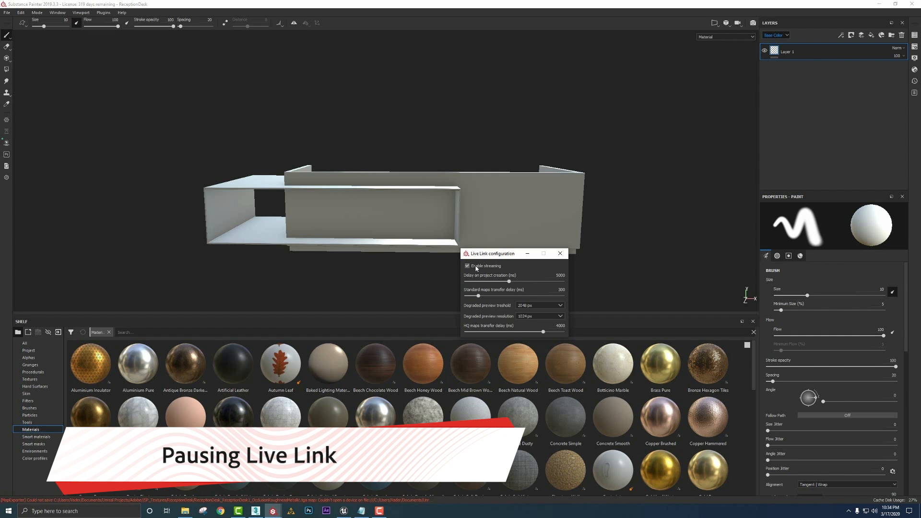
left_click(467, 266)
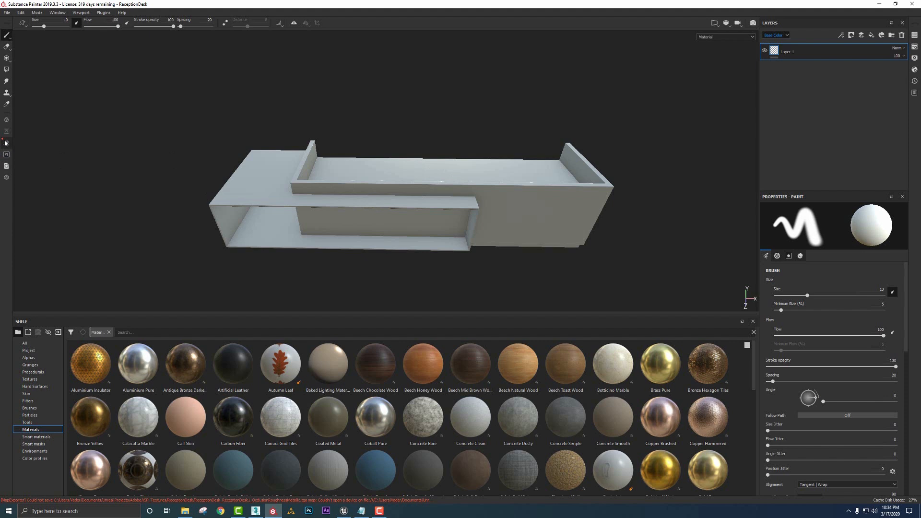
mouse_move(7, 142)
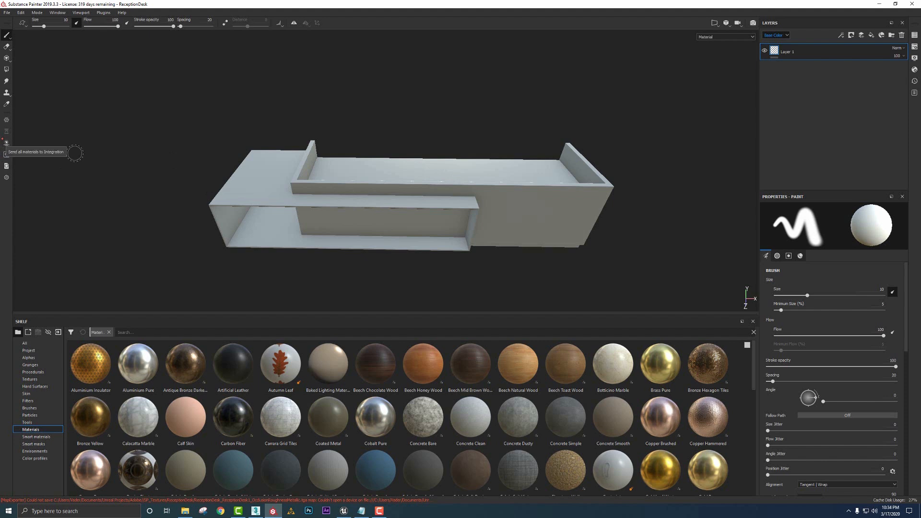
mouse_move(485, 215)
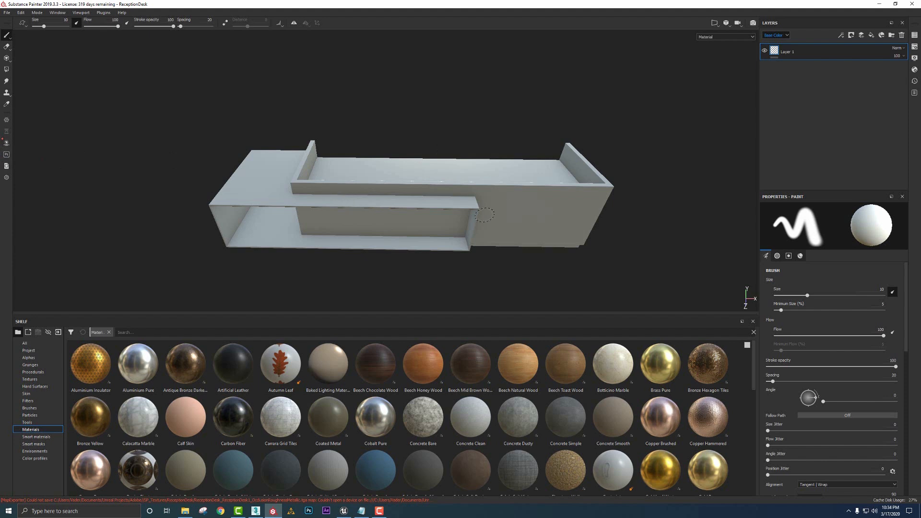
mouse_move(448, 189)
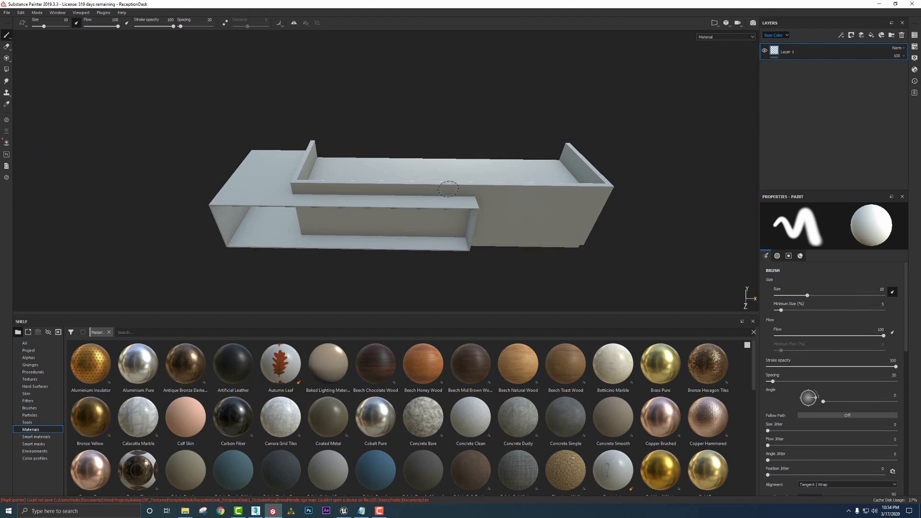
mouse_move(398, 179)
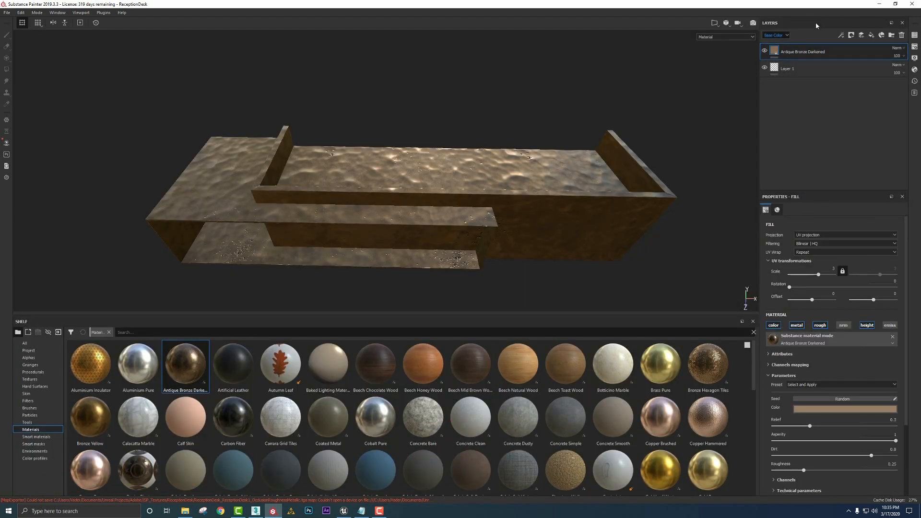
Step: Give the Antique Bronze Darkened layer a black mask carrying a paint effect
left_click(774, 34)
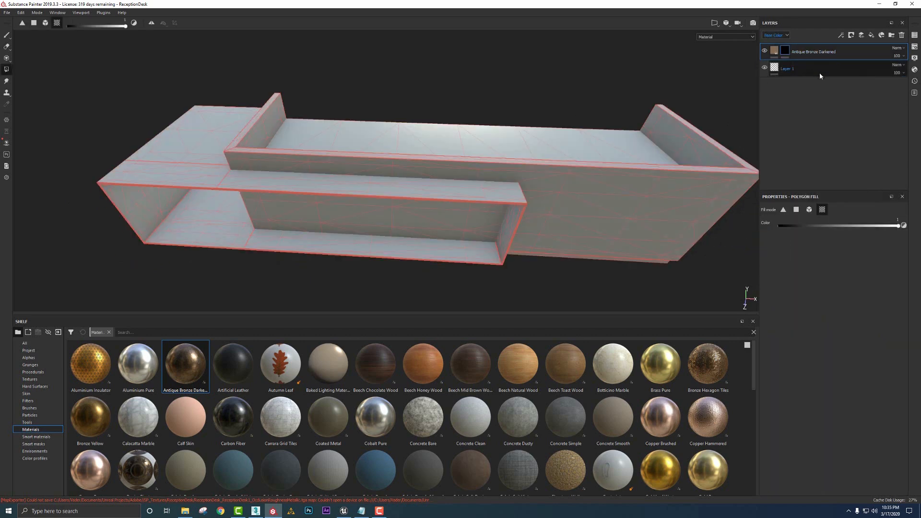
left_click(842, 35)
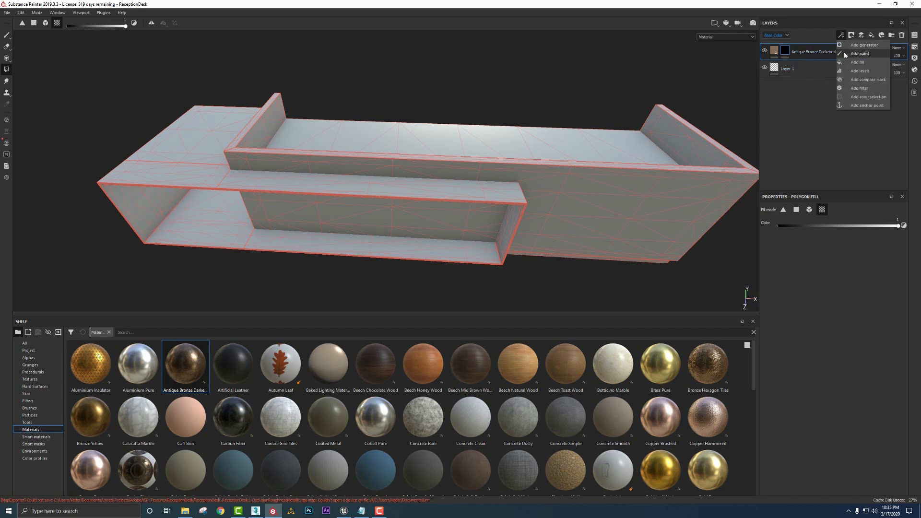
left_click(859, 54)
type("marble")
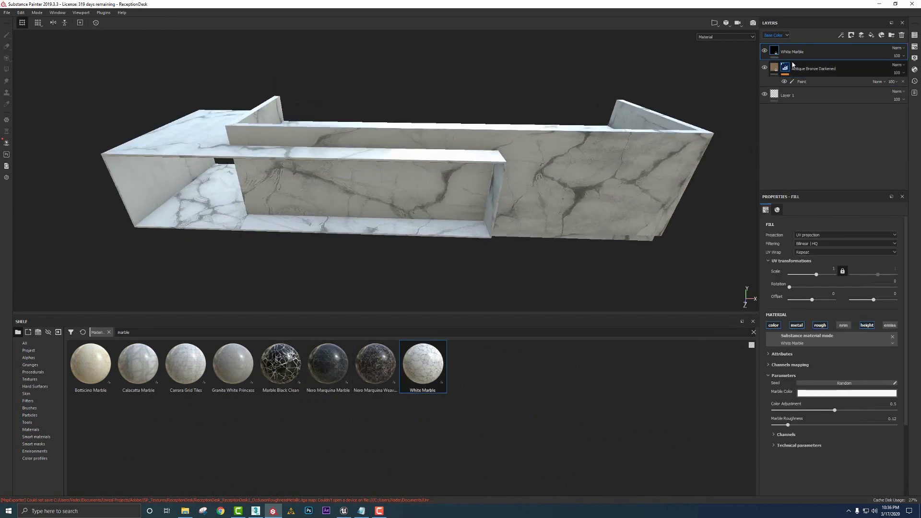
Step: Place a White Marble fill layer above the bronze layer
left_click(840, 34)
type("beech")
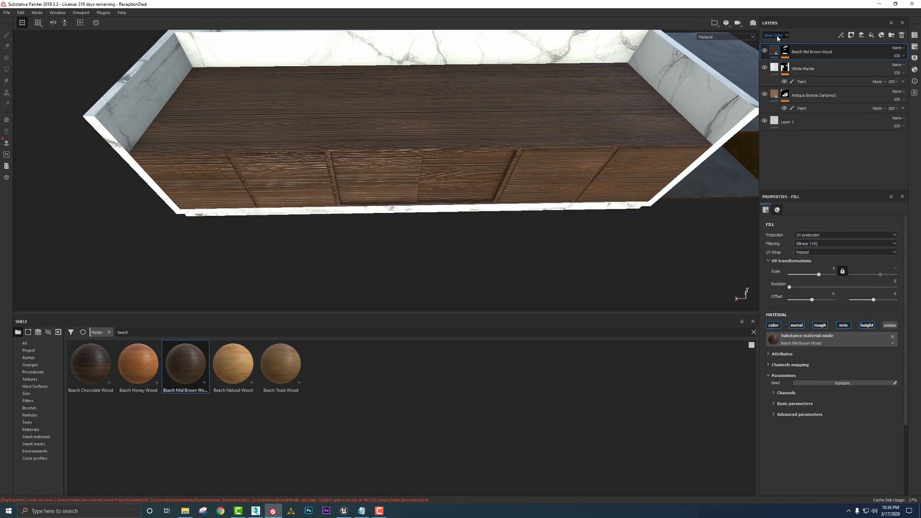
Step: Mask the Beech Mid Brown Wood layer so only the desk's front panels show wood
left_click(775, 35)
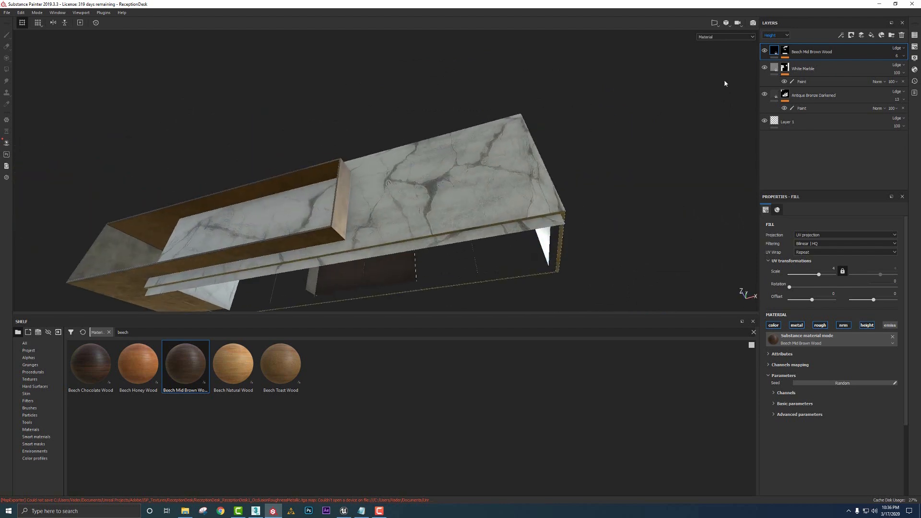
left_click(776, 34)
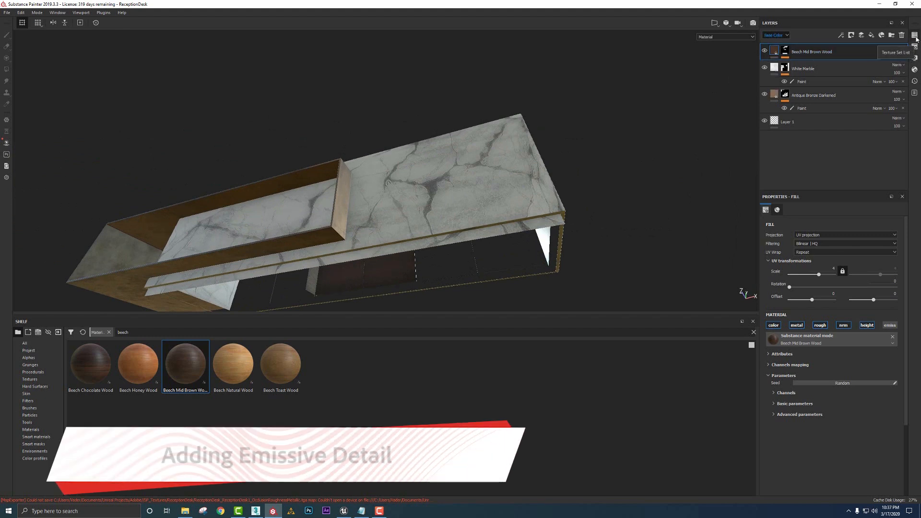
Step: Remove the texture set's Emissive channel and re-add it from the + channel list
left_click(915, 36)
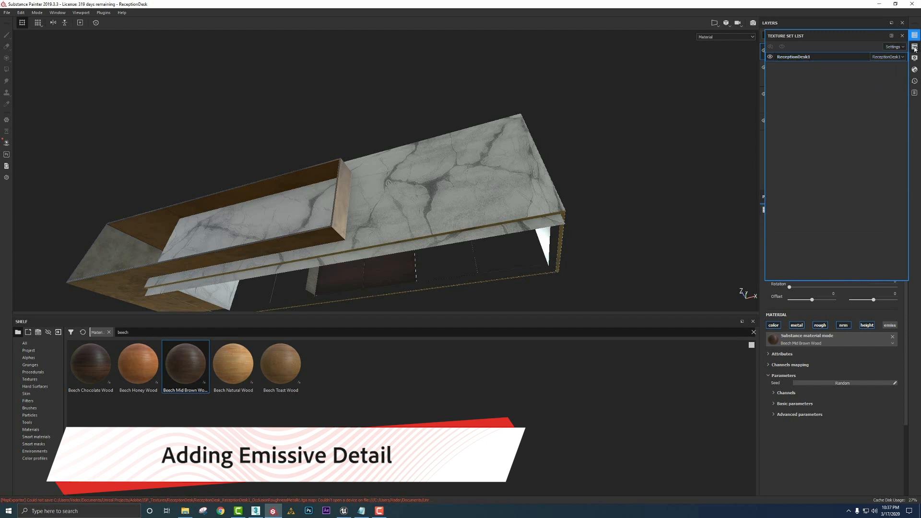
left_click(915, 46)
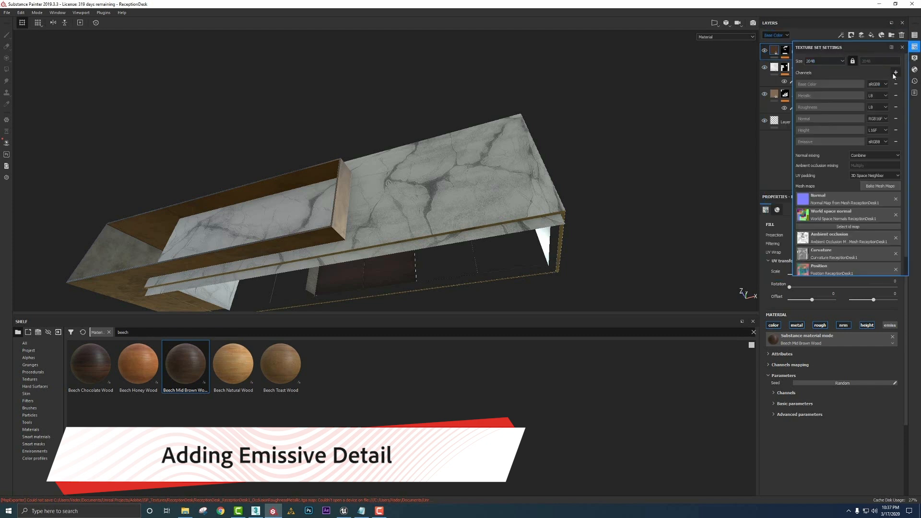
left_click(896, 73)
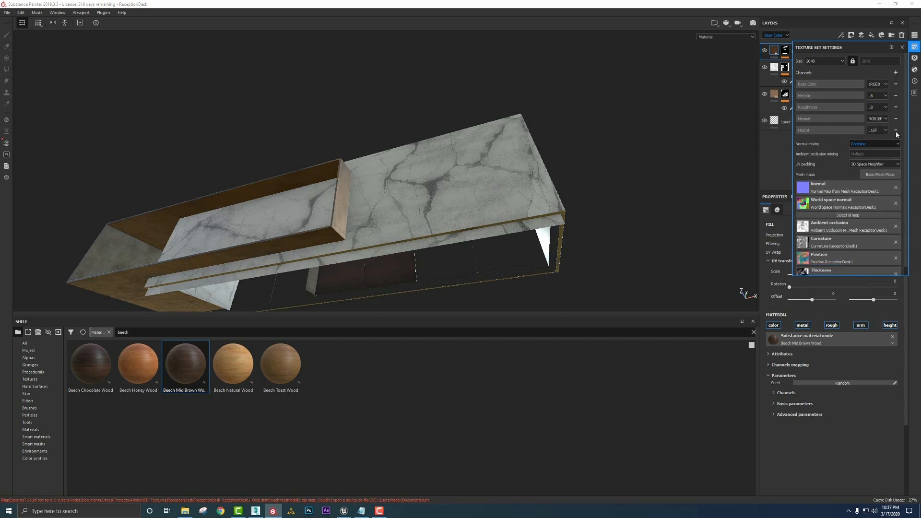
left_click(895, 72)
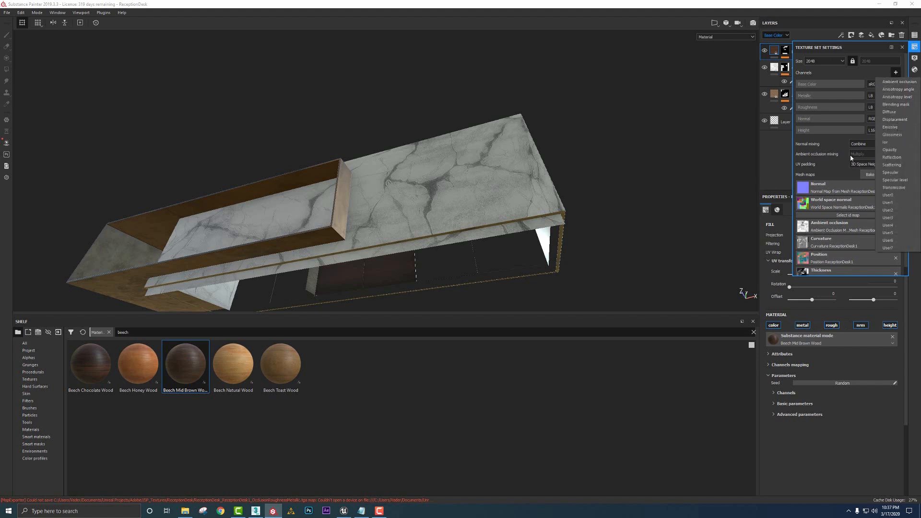
mouse_move(896, 127)
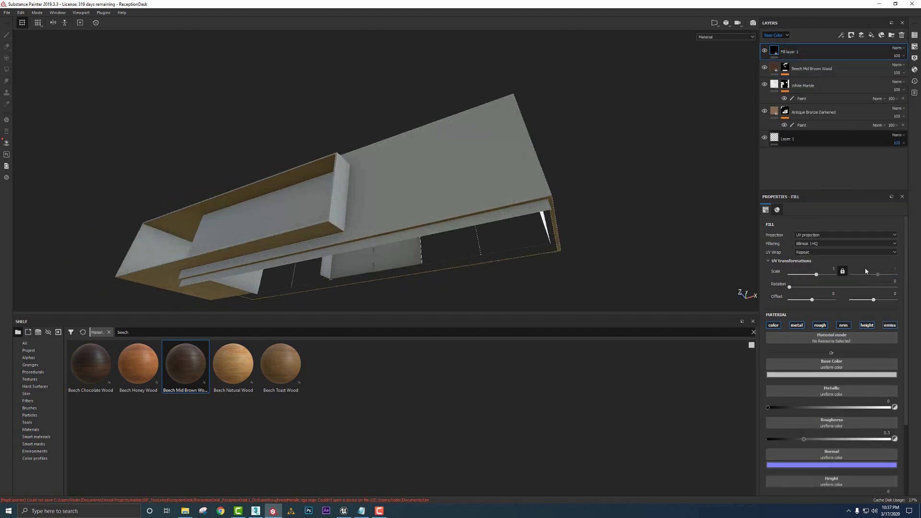
Step: Keep only color and emissive channels on the new fill layer and rename it Emissive
left_click(866, 326)
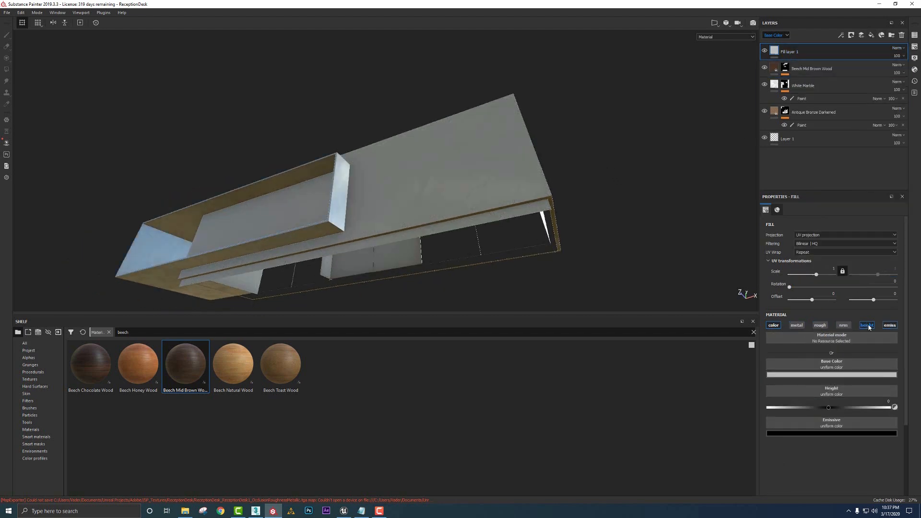
left_click(831, 365)
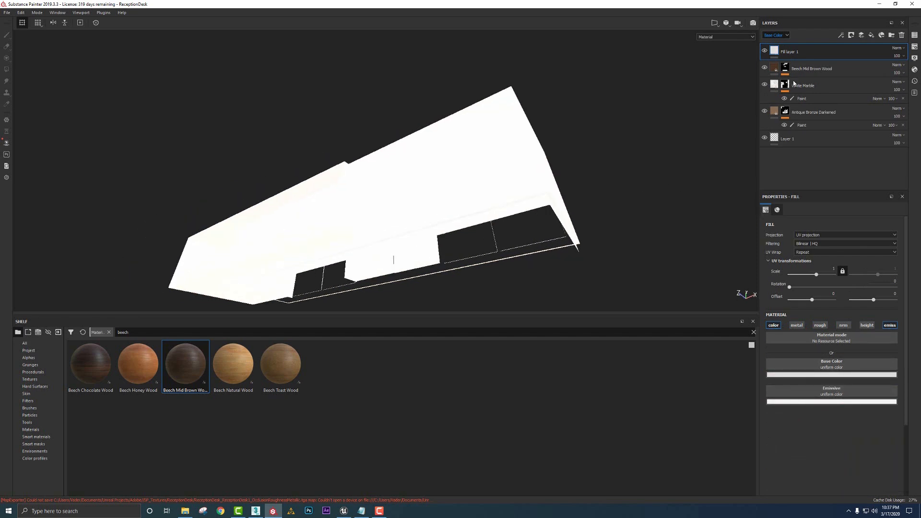
double_click(790, 51)
type("Emissive")
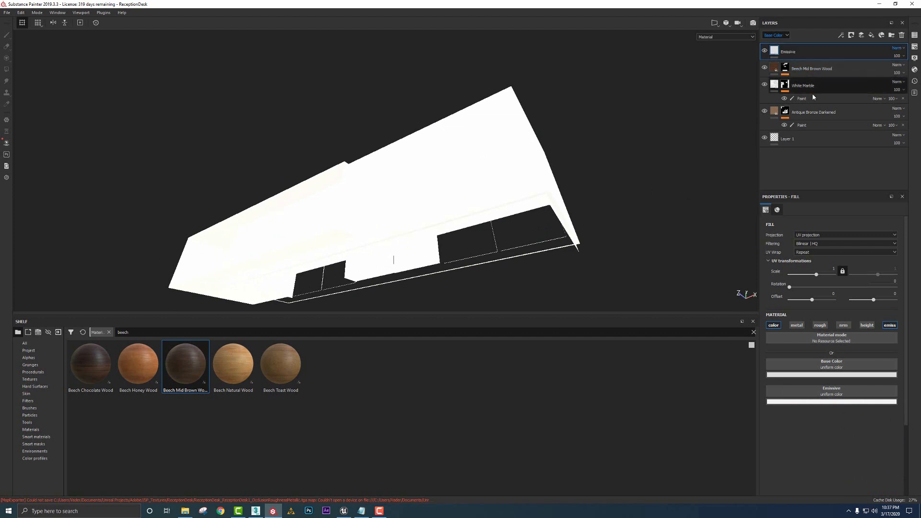
Step: Remove empty Layer 1, add a black mask to Emissive and polygon-fill the desk underside
left_click(786, 138)
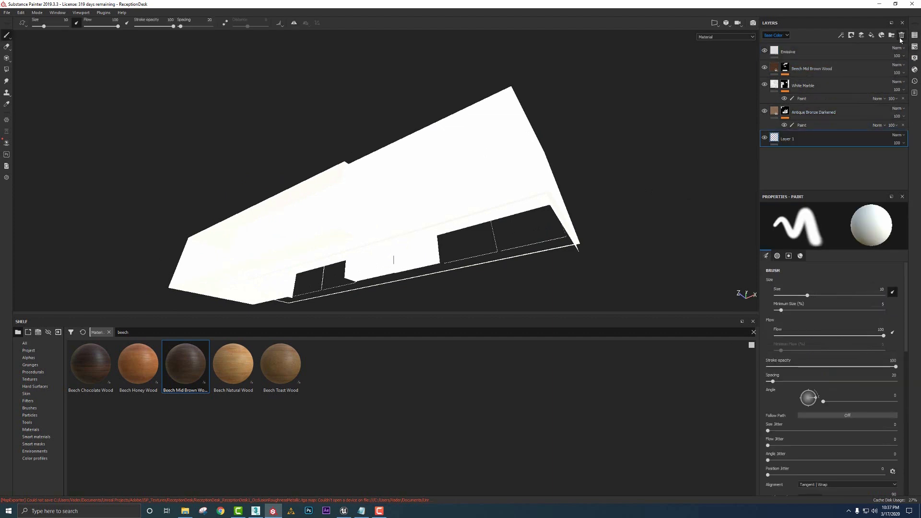
right_click(787, 51)
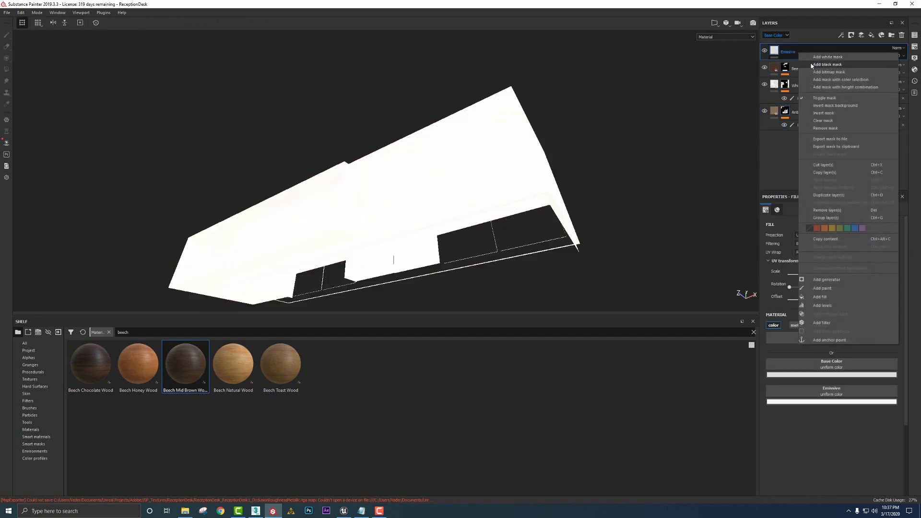
left_click(827, 64)
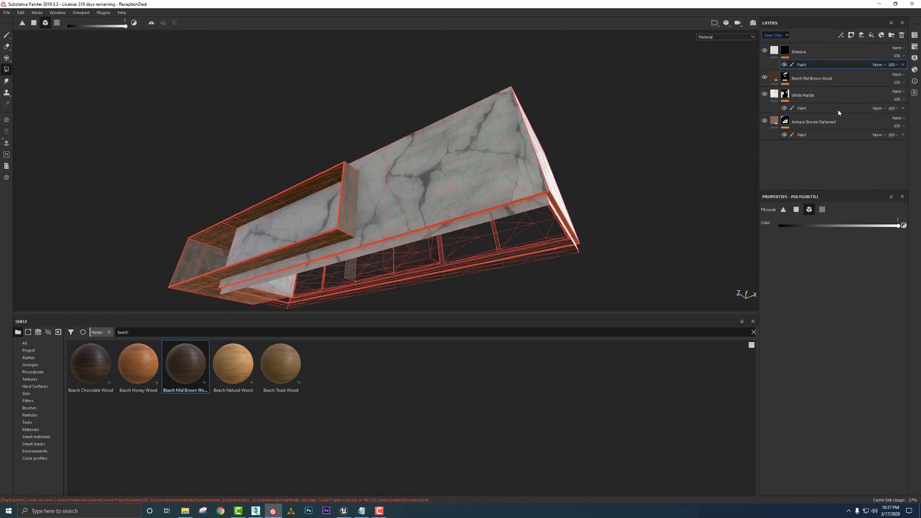
mouse_move(822, 210)
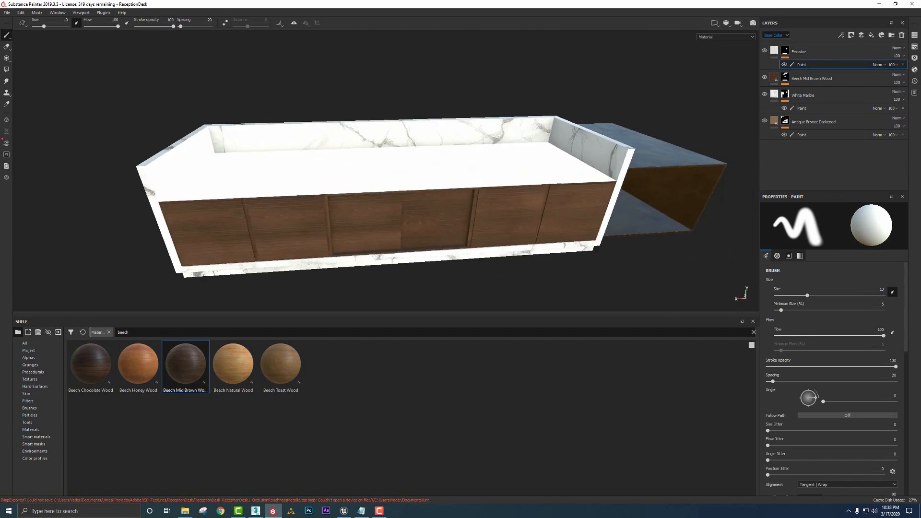
left_click(6, 79)
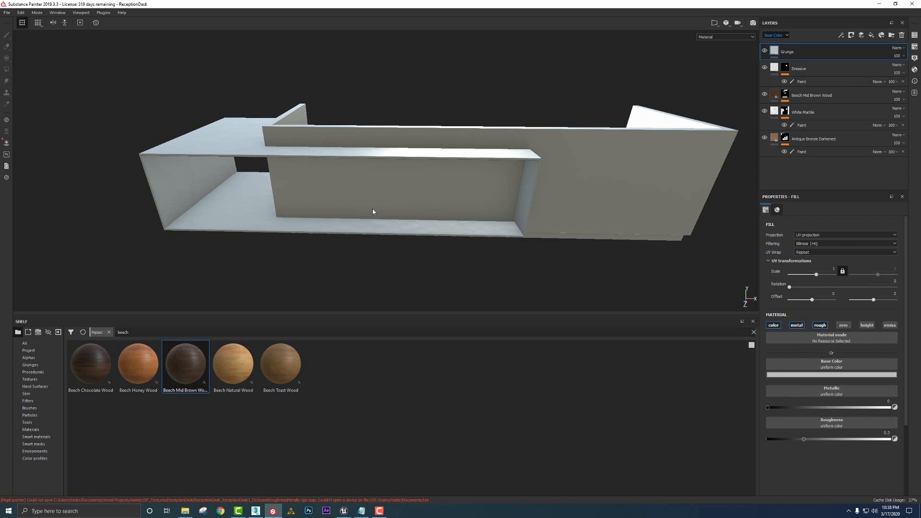
mouse_move(235, 128)
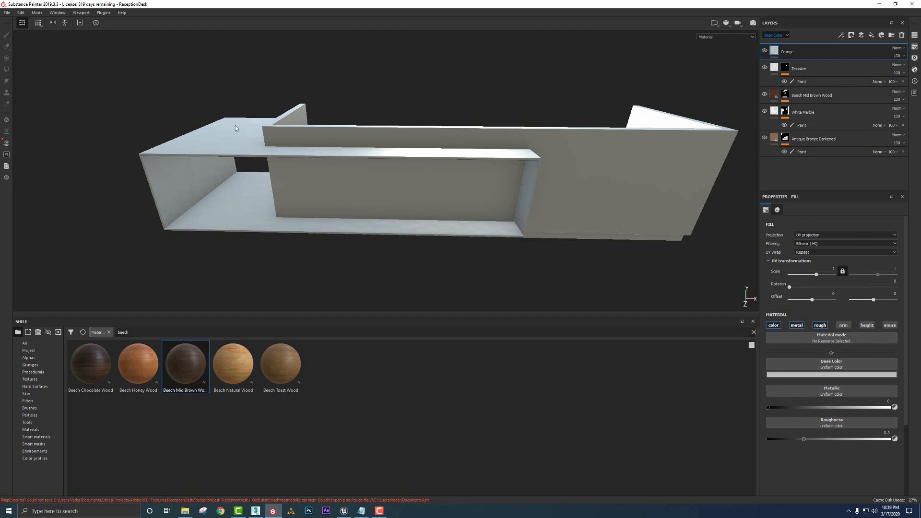
mouse_move(242, 121)
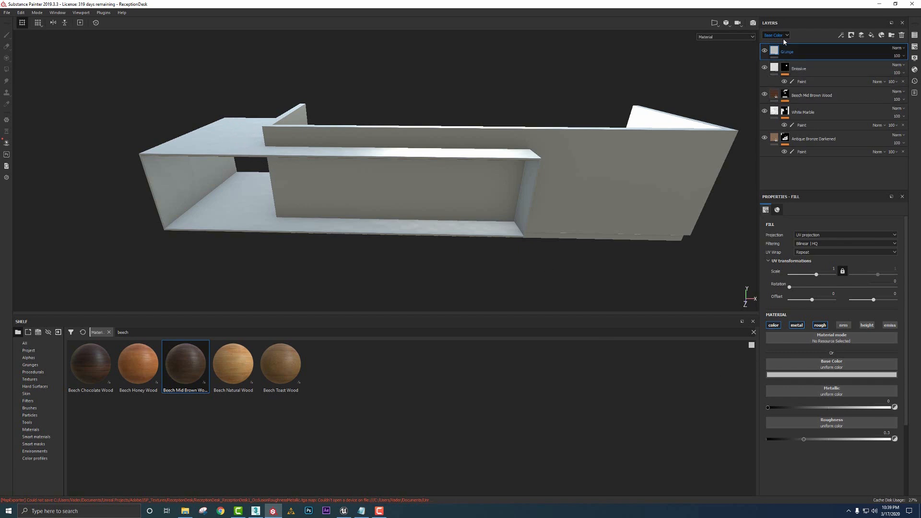
Step: Set the Grunge layer to Multiply and drive its black mask with a Mask Builder generator
left_click(897, 48)
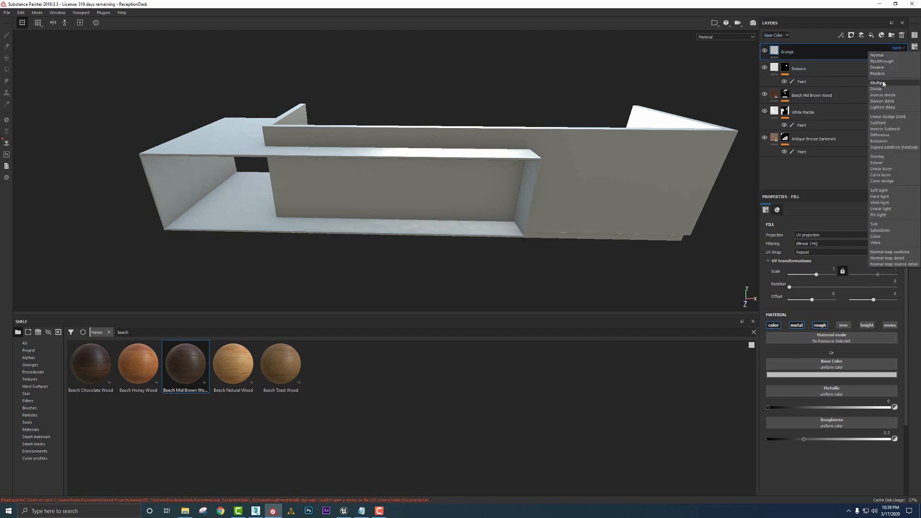
left_click(877, 82)
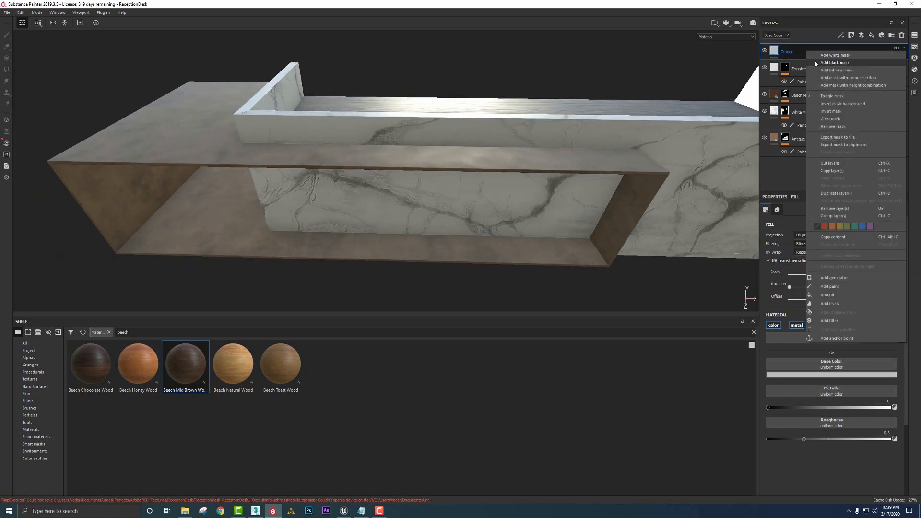
left_click(834, 63)
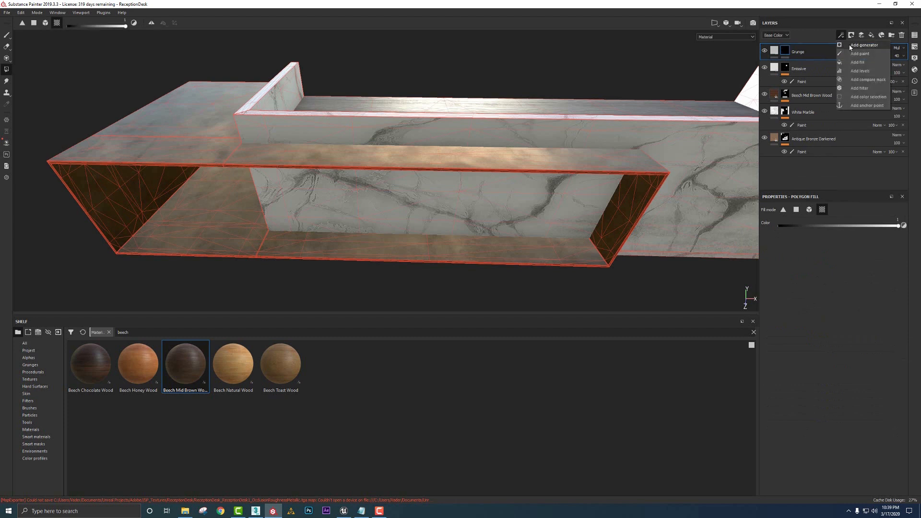
left_click(864, 45)
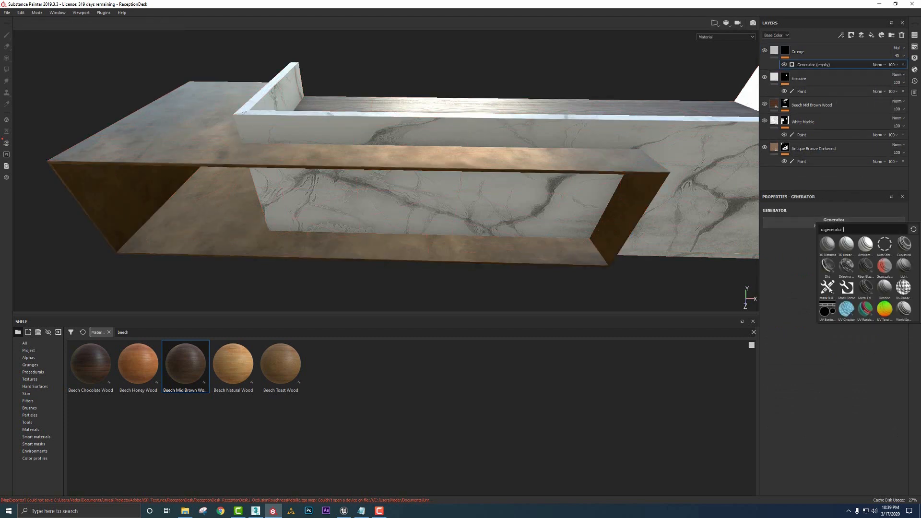
left_click(828, 286)
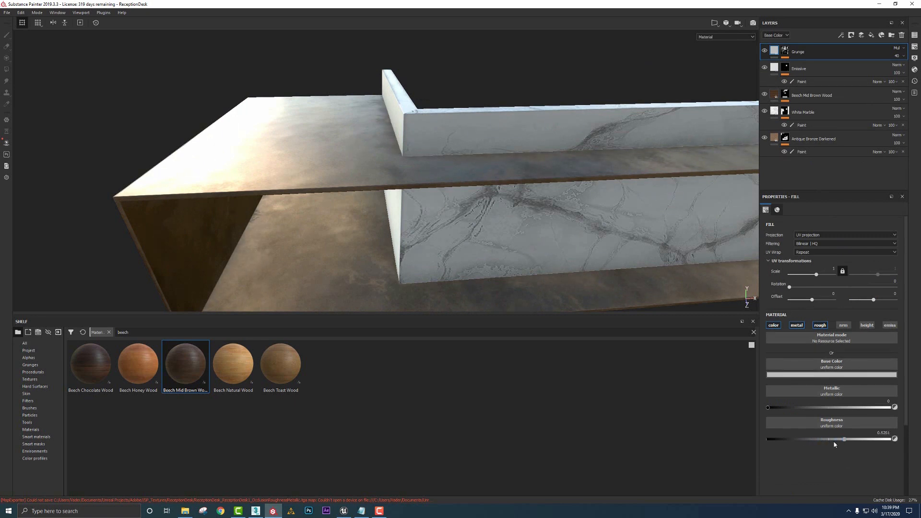
Step: Lower the Grunge roughness and test Use Triplanar in the Mask Builder, leaving it off
left_click_drag(411, 176, 364, 152)
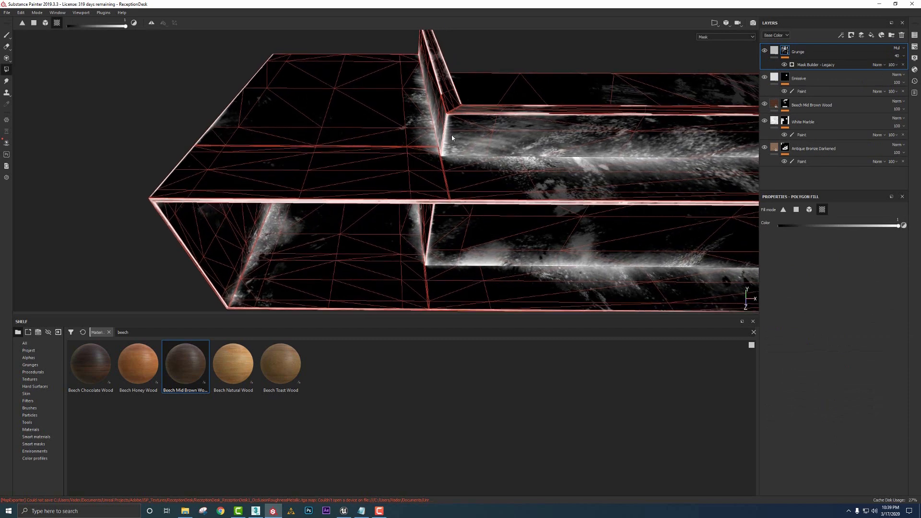
left_click(815, 64)
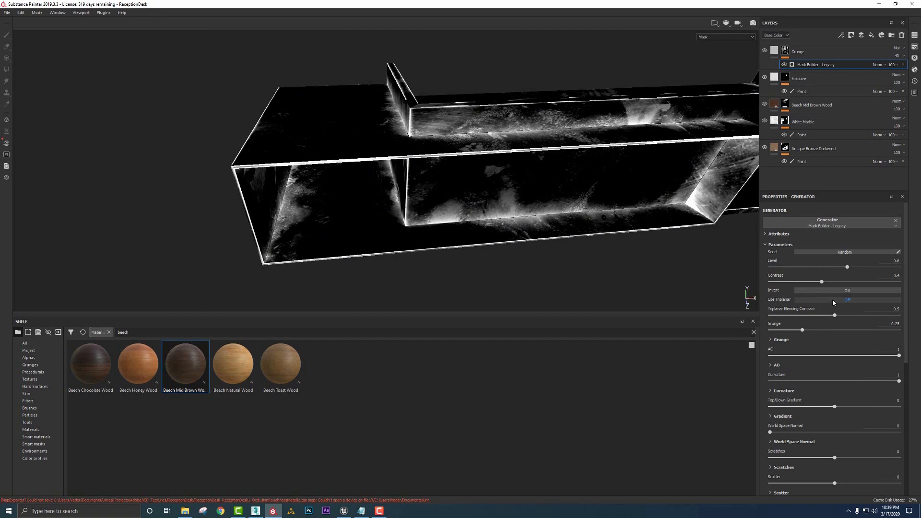
left_click(846, 300)
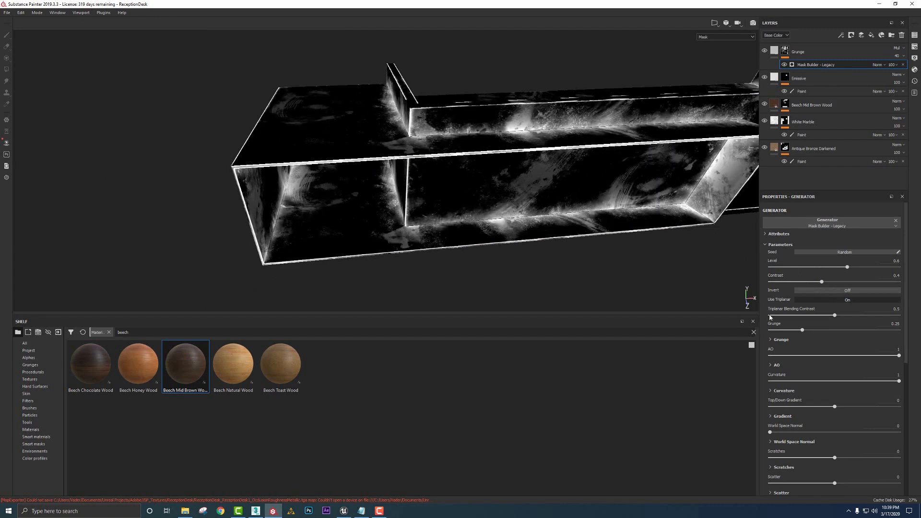
left_click(847, 299)
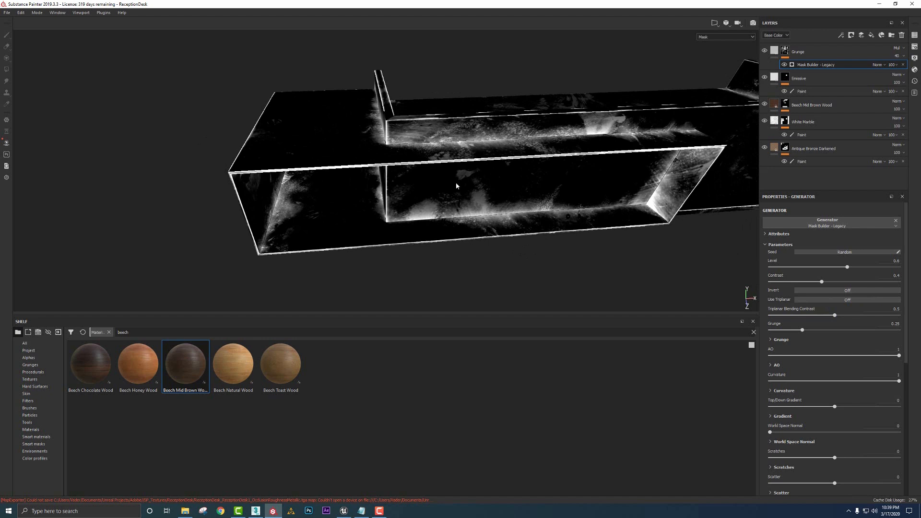
mouse_move(378, 169)
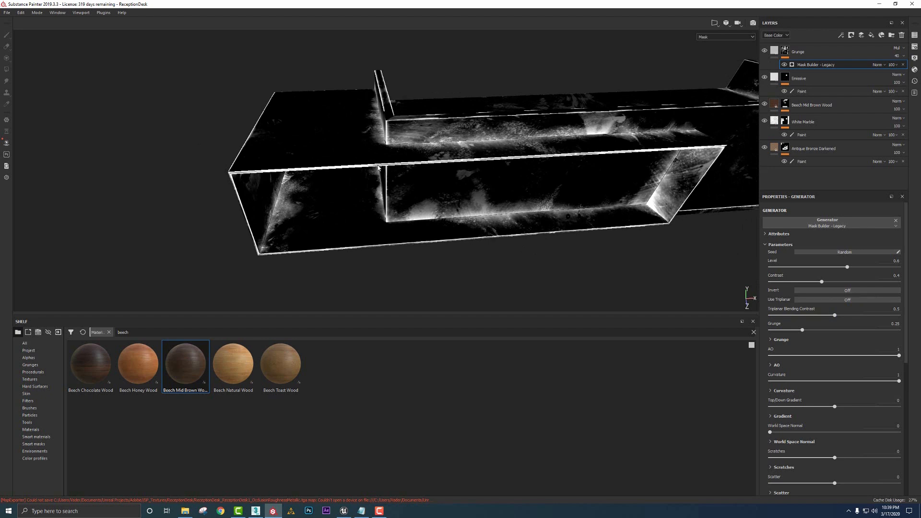
left_click(841, 34)
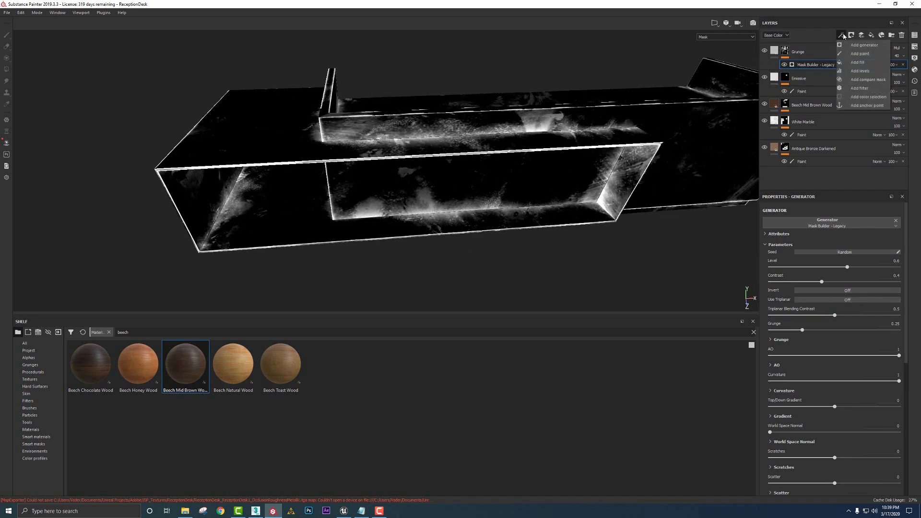
Step: Add a fill effect to the Grunge mask using the Grunge Wipe Brushed texture
left_click(859, 62)
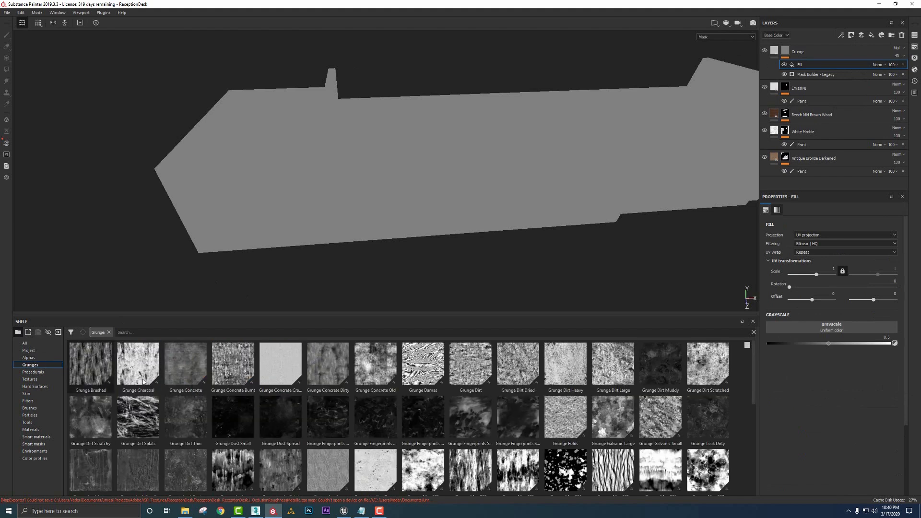
scroll("down", 3)
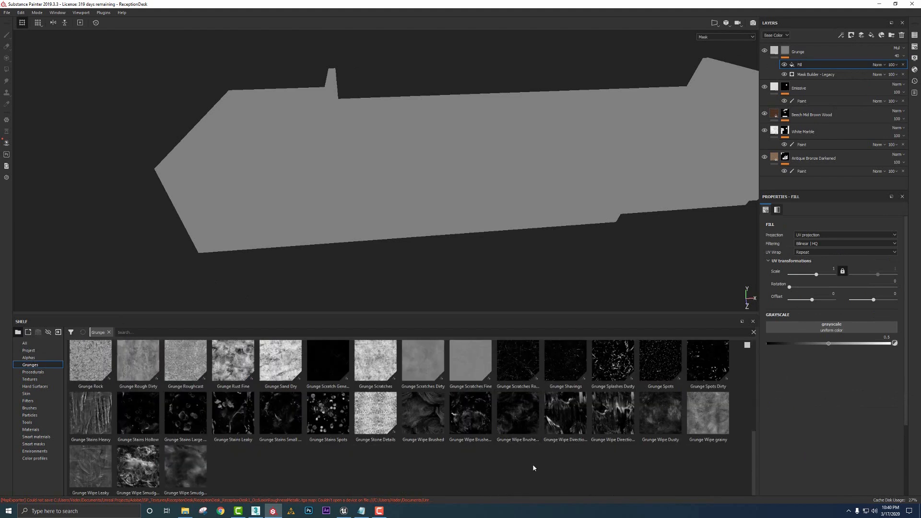
mouse_move(417, 418)
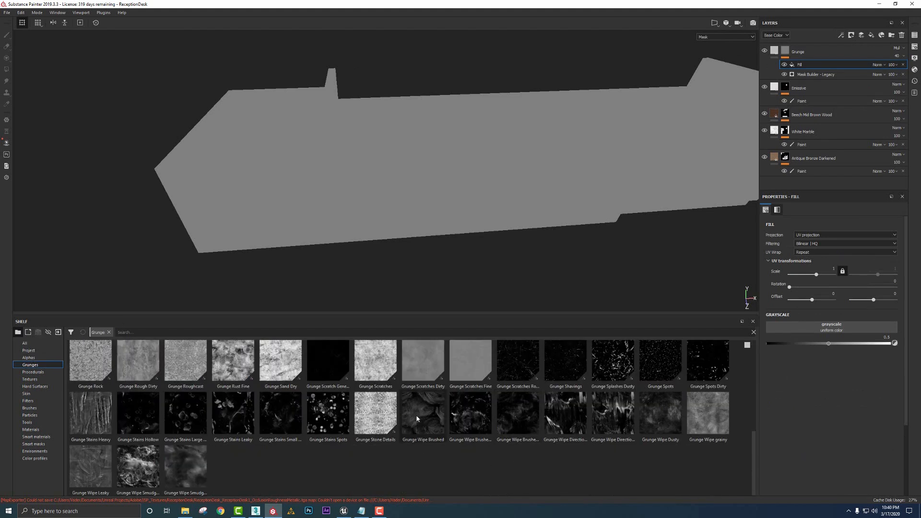
double_click(422, 412)
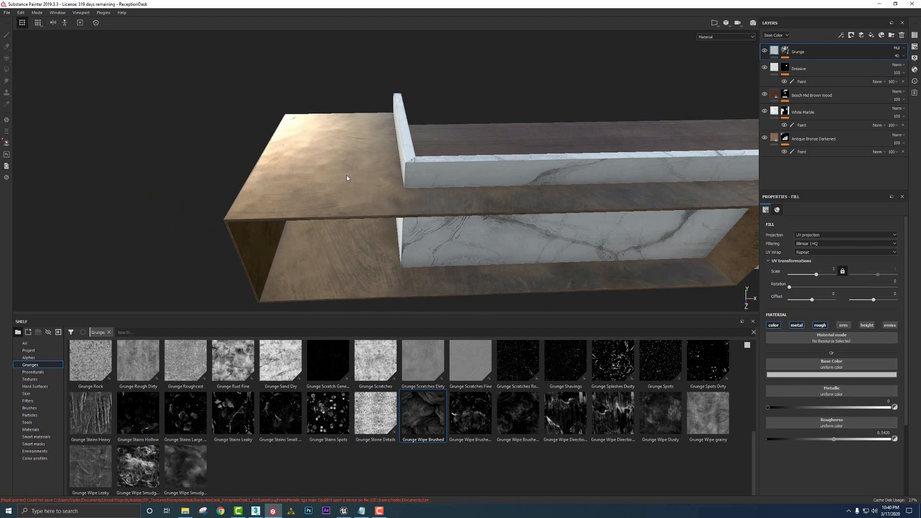
mouse_move(367, 166)
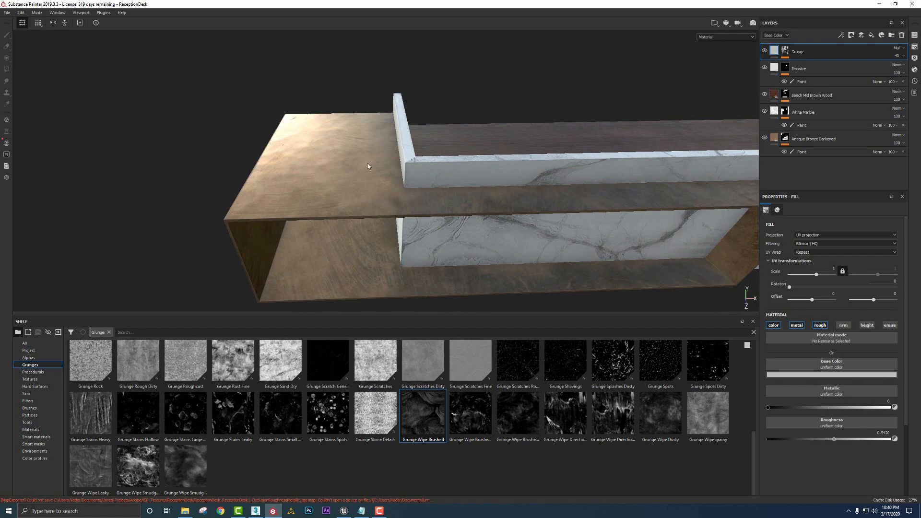
left_click_drag(368, 166, 337, 171)
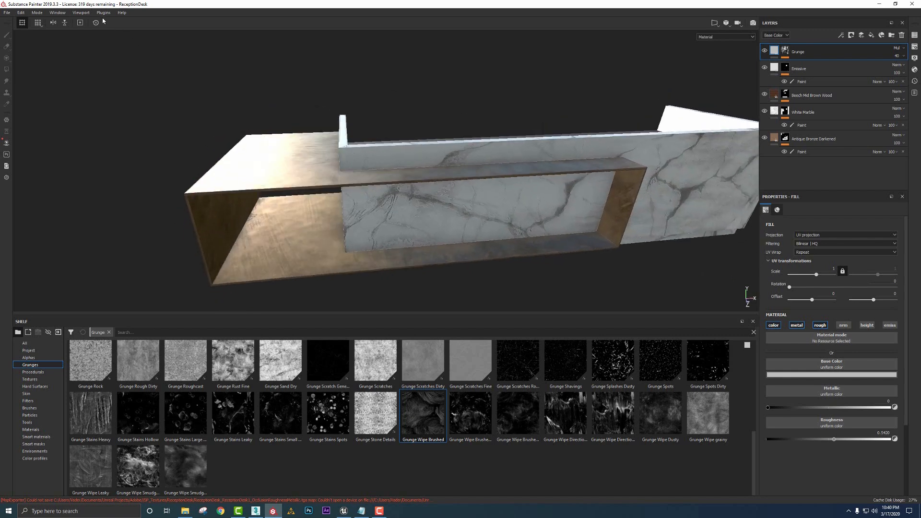
Step: Restart the live link plugin and show the texture set settings
left_click(102, 13)
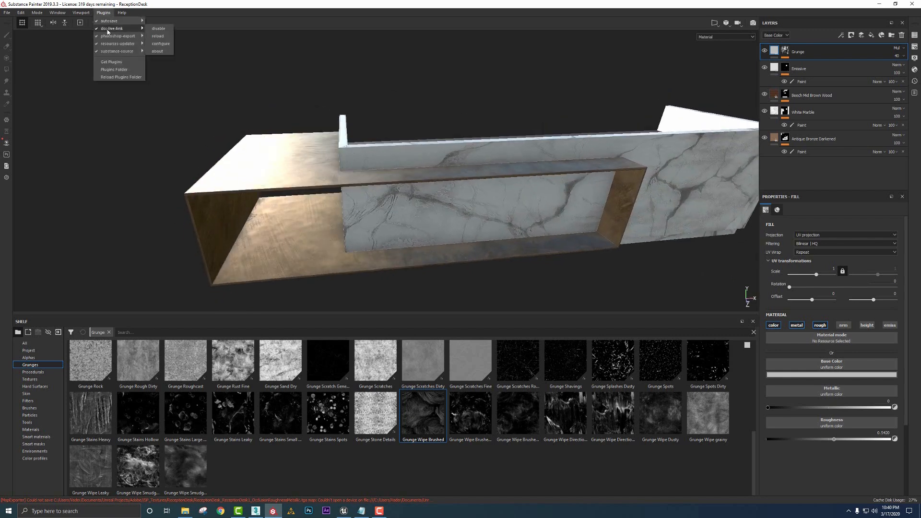
left_click(160, 43)
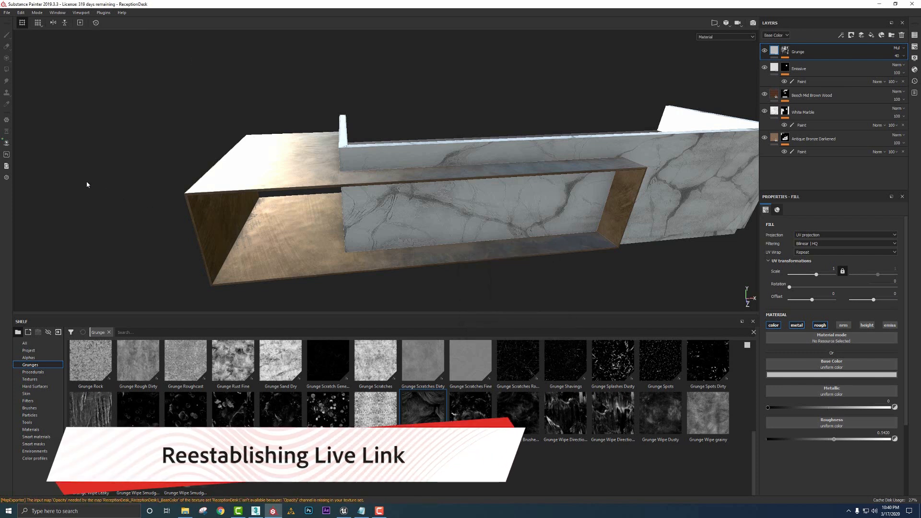
mouse_move(64, 158)
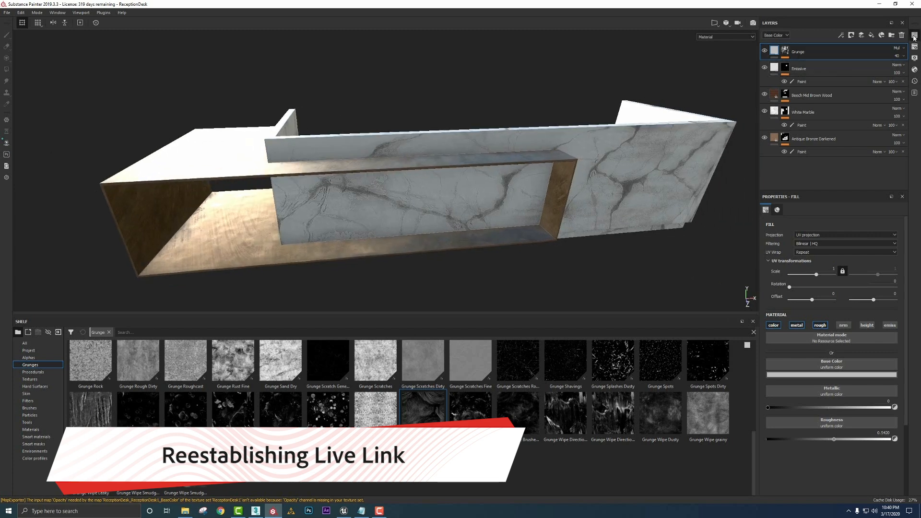
left_click(914, 36)
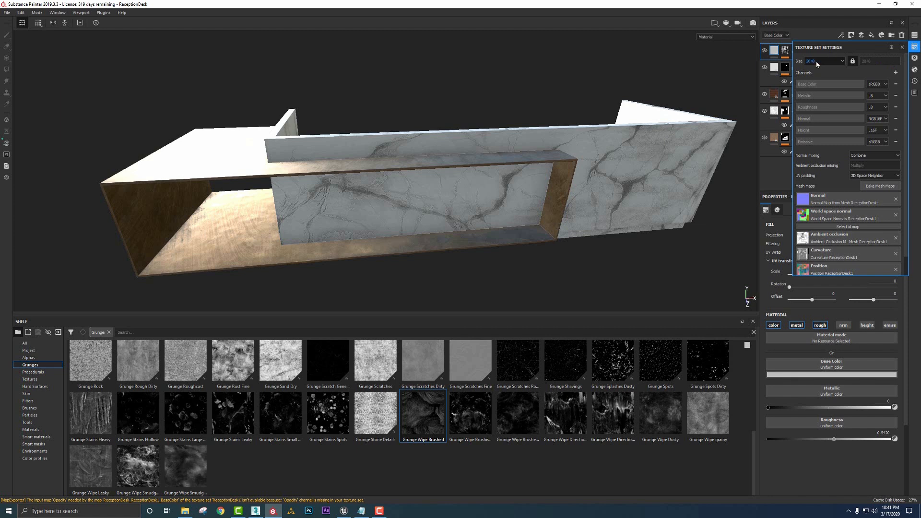
Step: Review the texture resolution choices in the Size dropdown
left_click(825, 61)
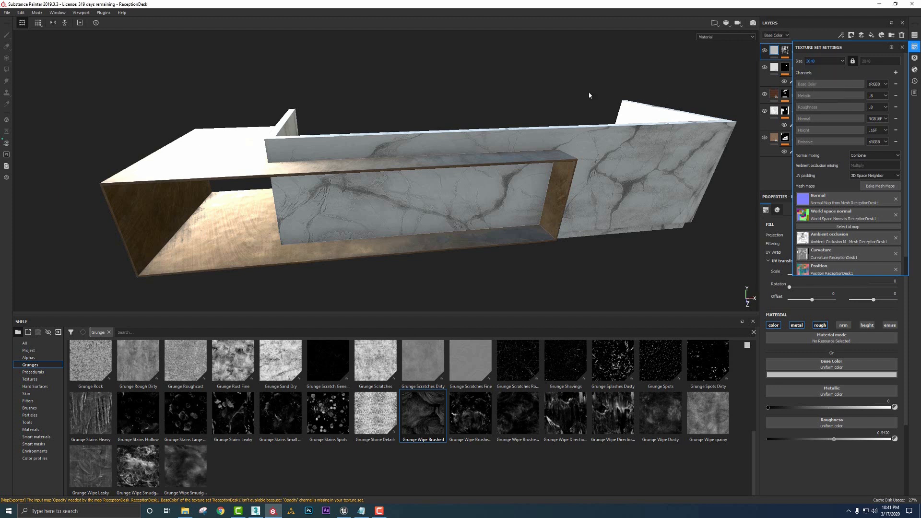
left_click_drag(412, 176, 411, 200)
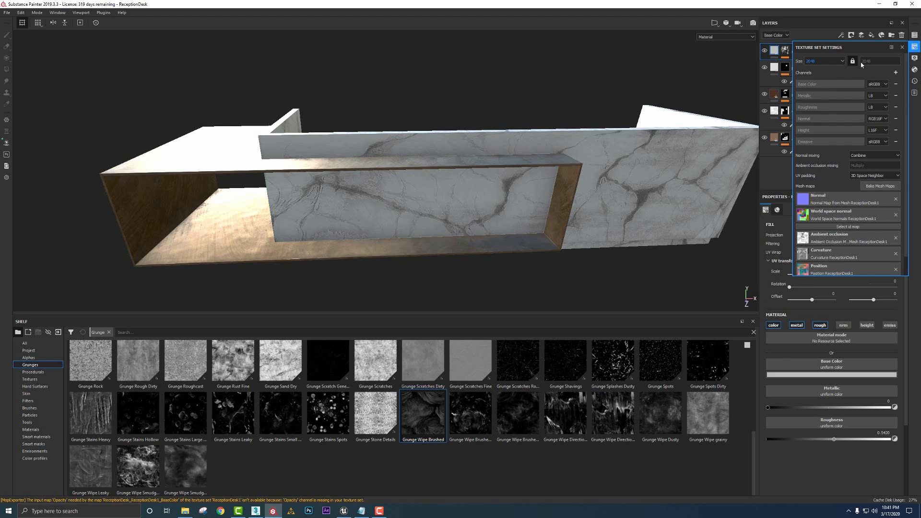
left_click(902, 47)
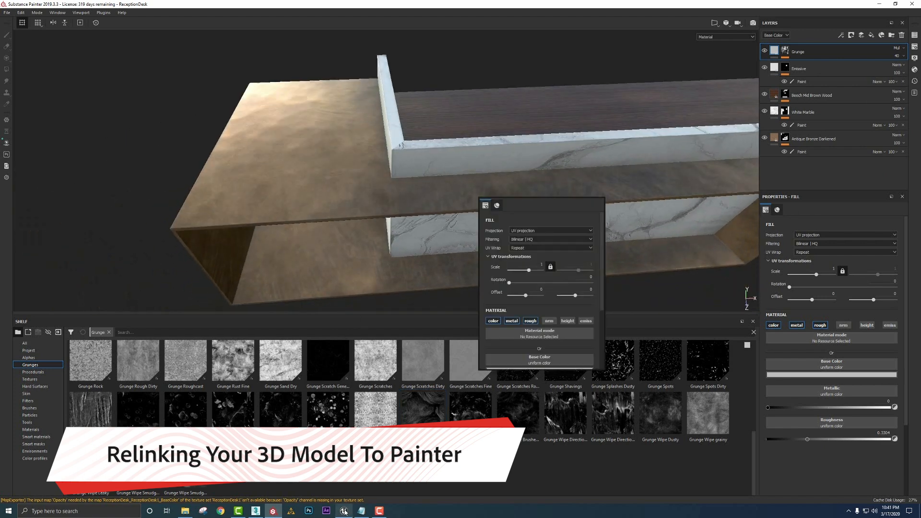
Step: Close the floating properties window so the Grunge roughness sits near 0.22
left_click(344, 511)
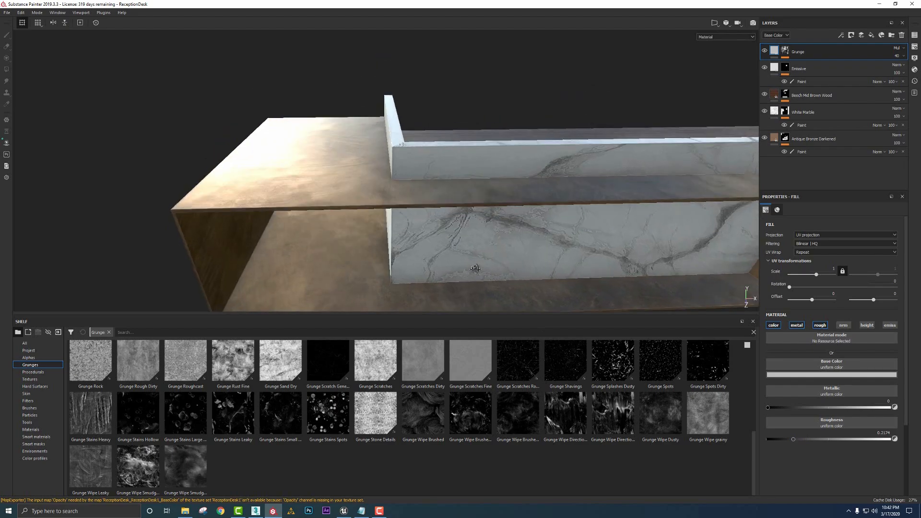
left_click(343, 510)
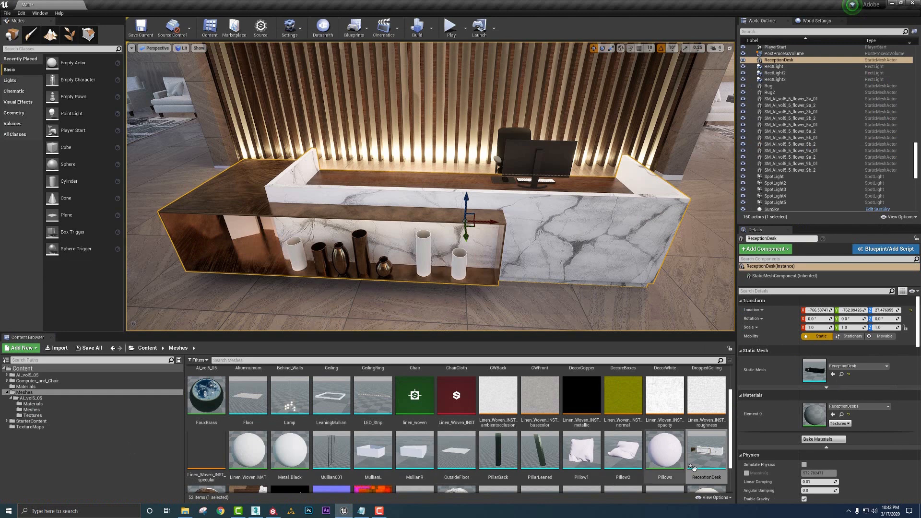
Step: Send the ReceptionDesk mesh asset to Substance Painter from the Content Browser
right_click(707, 449)
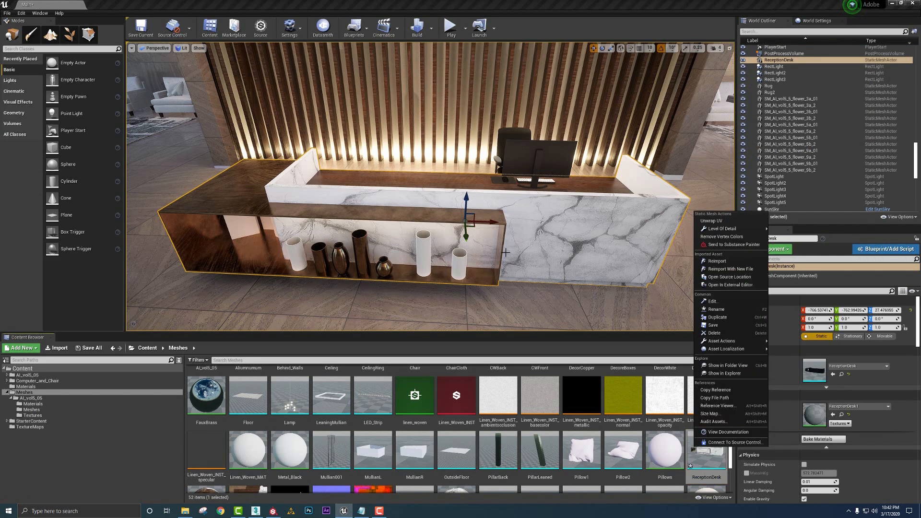
left_click(729, 245)
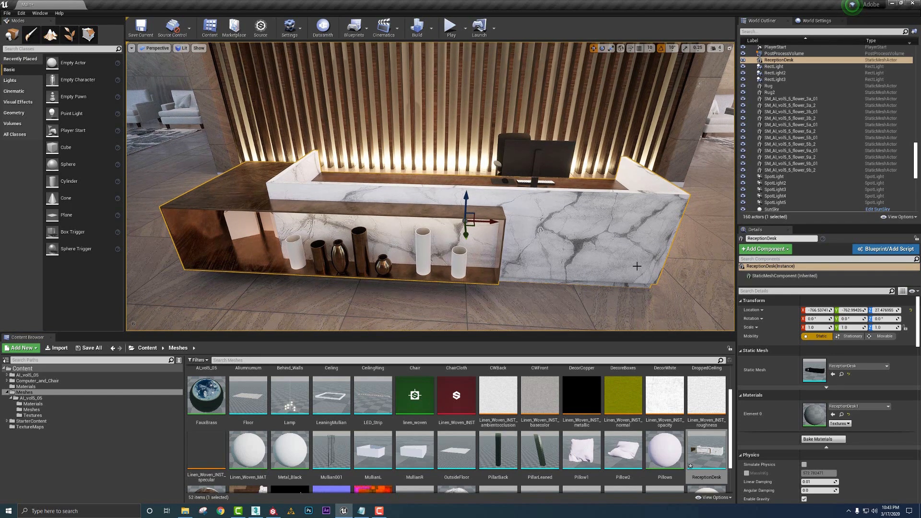
mouse_move(610, 259)
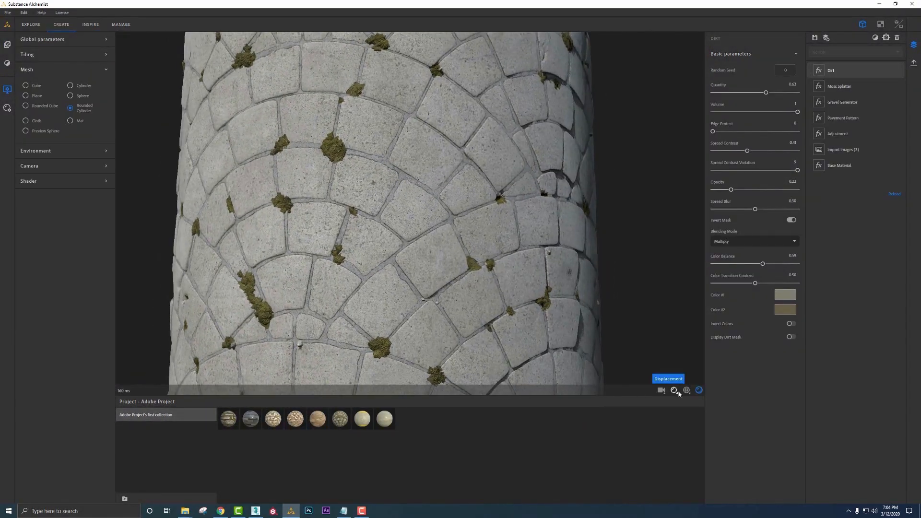
Step: Show the displacement amplitude and quality sliders for the paving-stone preview
left_click(674, 391)
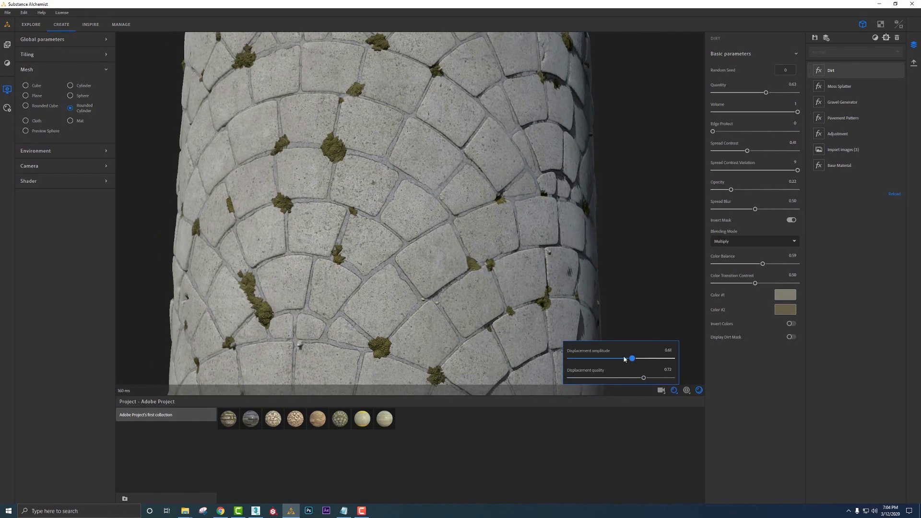